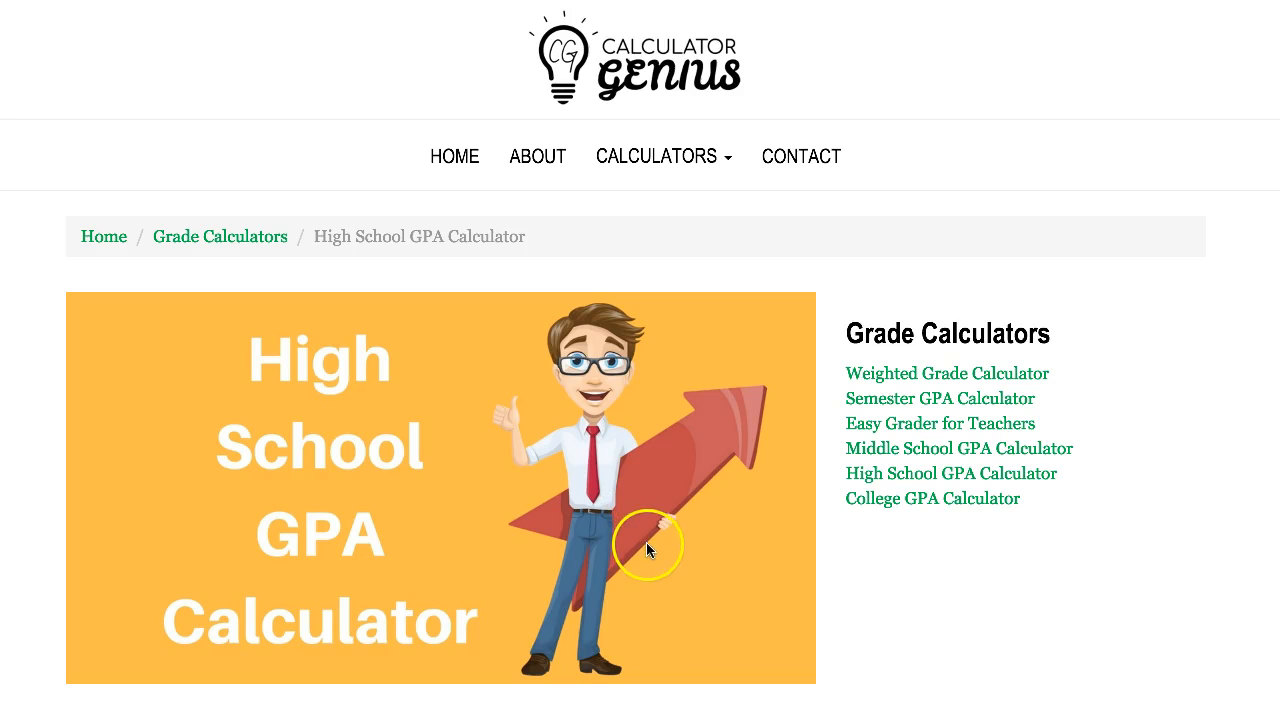
# Scroll to Step 1 and review the 4 Point Grade Scale A–F chart
pyautogui.scroll(-3)
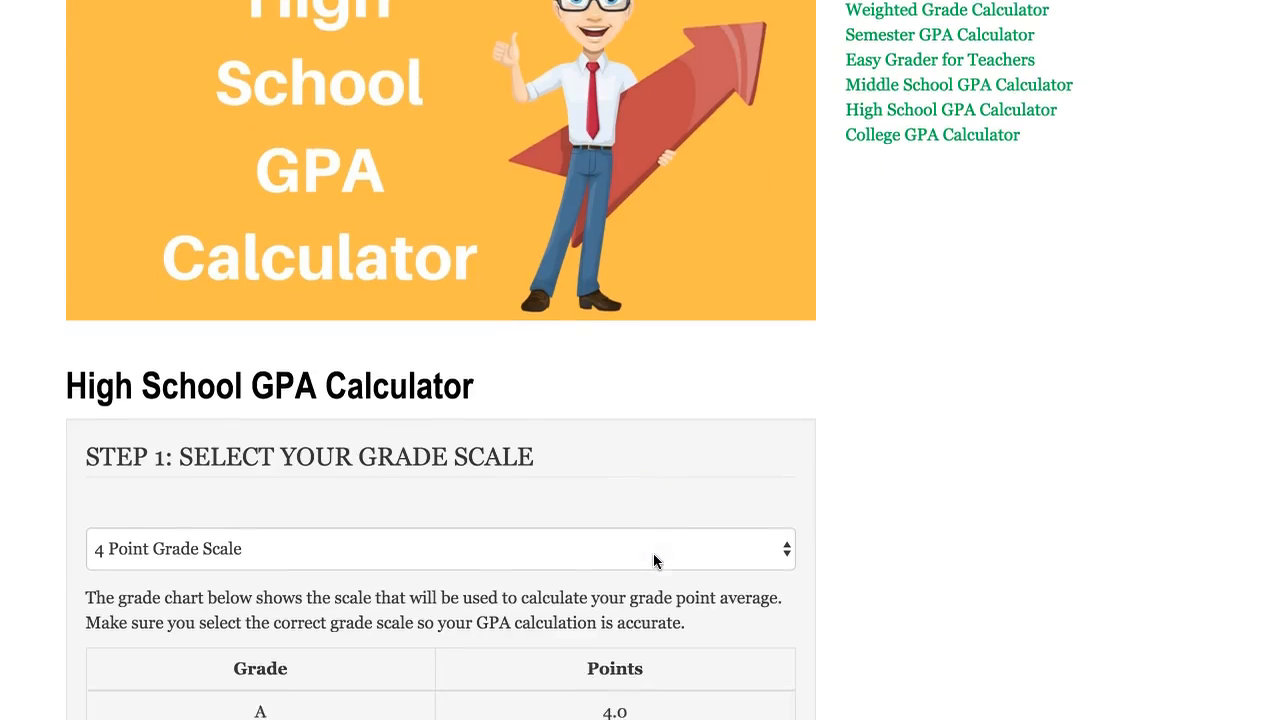
pyautogui.scroll(-3)
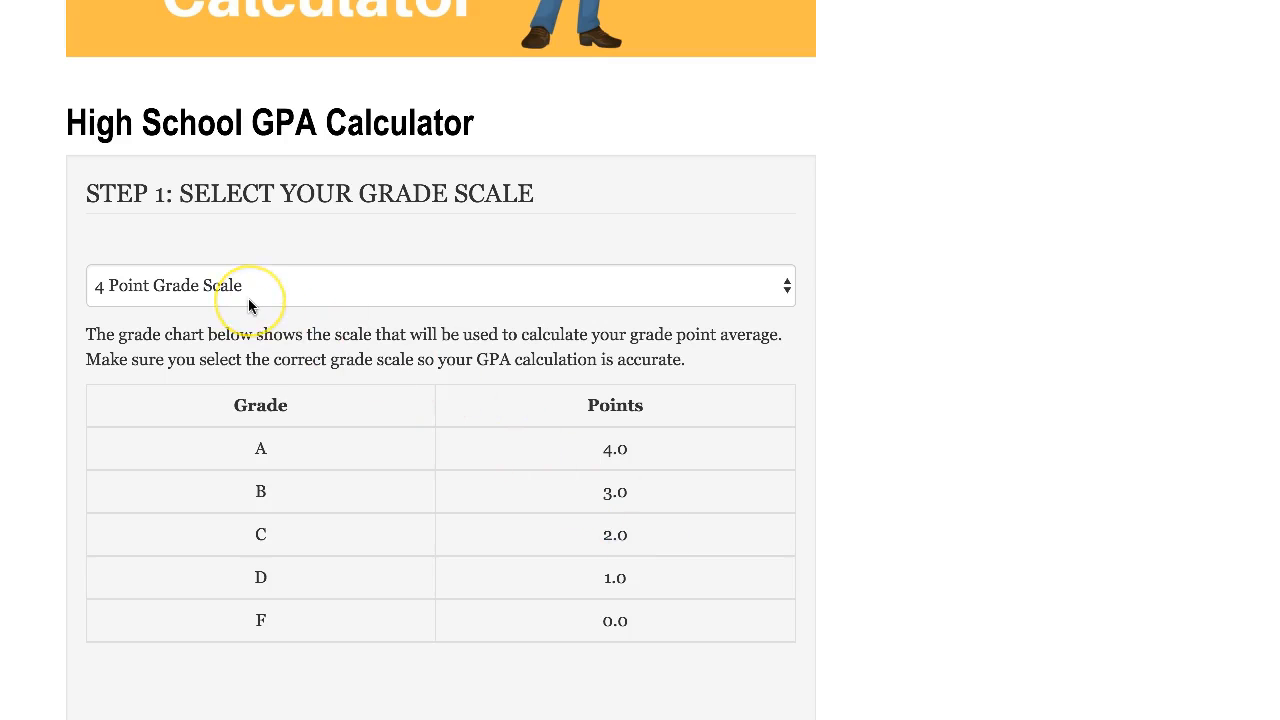
pyautogui.moveTo(278, 448)
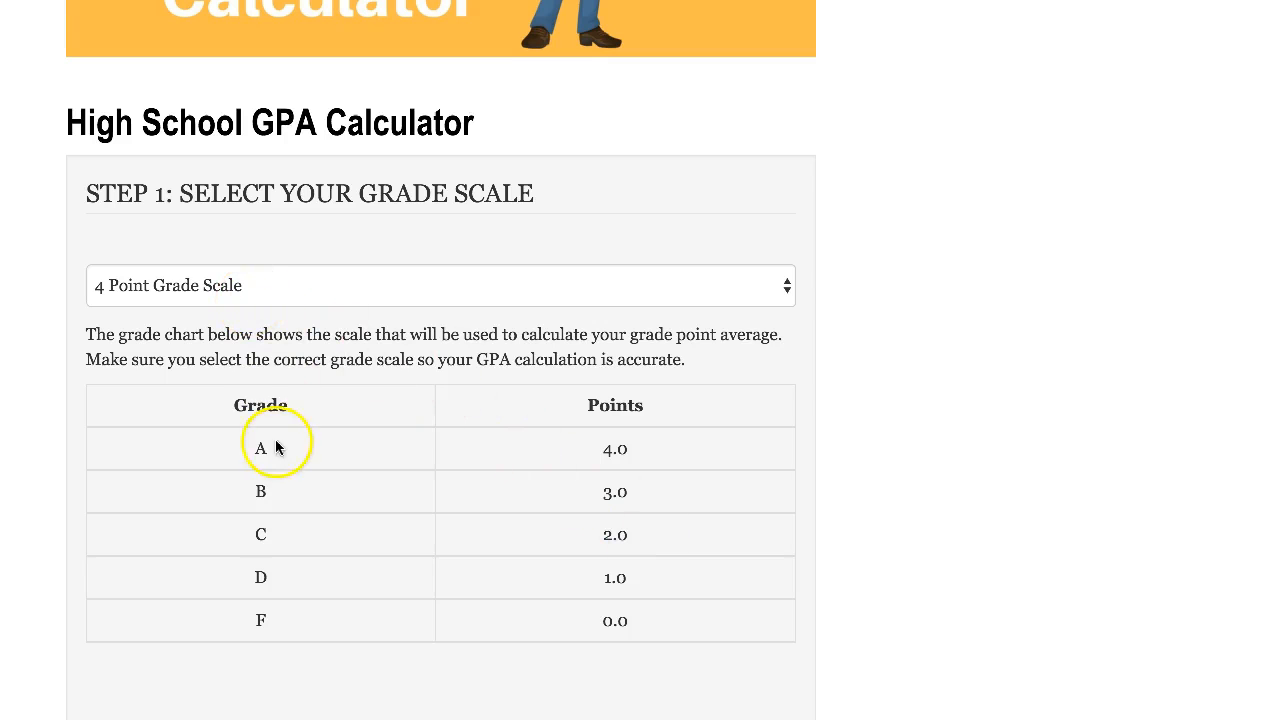
pyautogui.moveTo(474, 584)
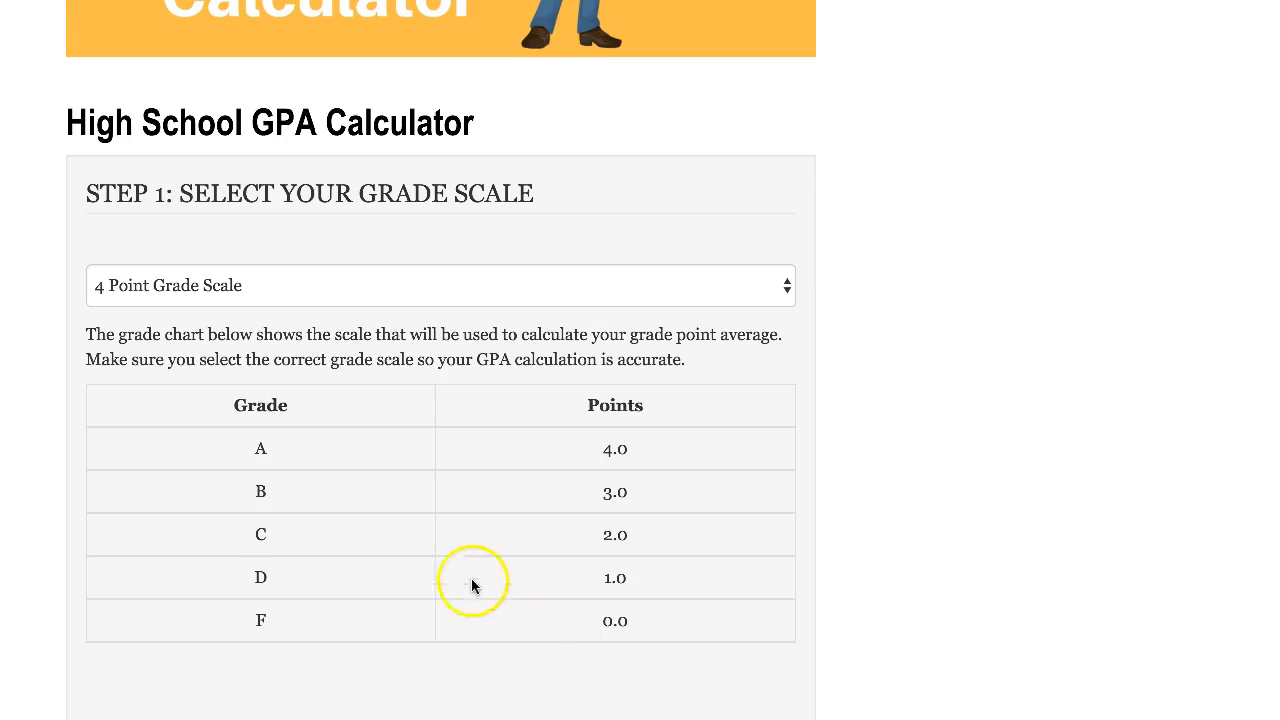
pyautogui.moveTo(600, 458)
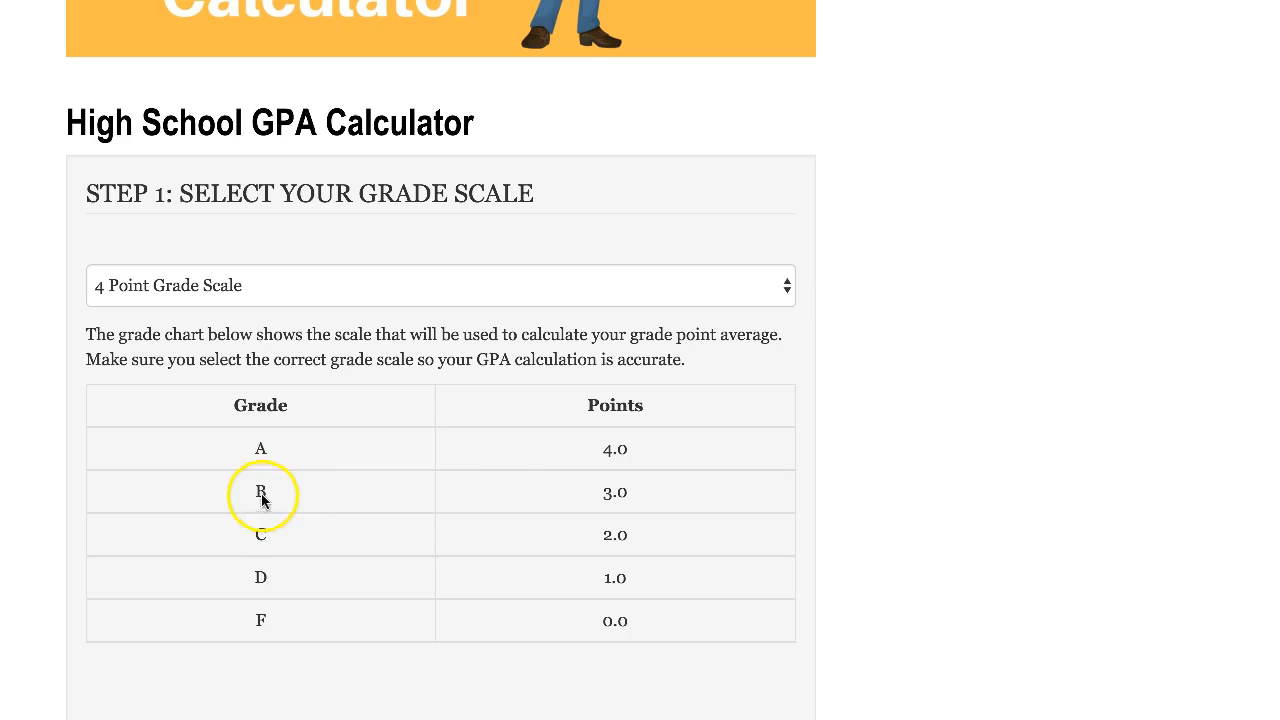
pyautogui.moveTo(684, 520)
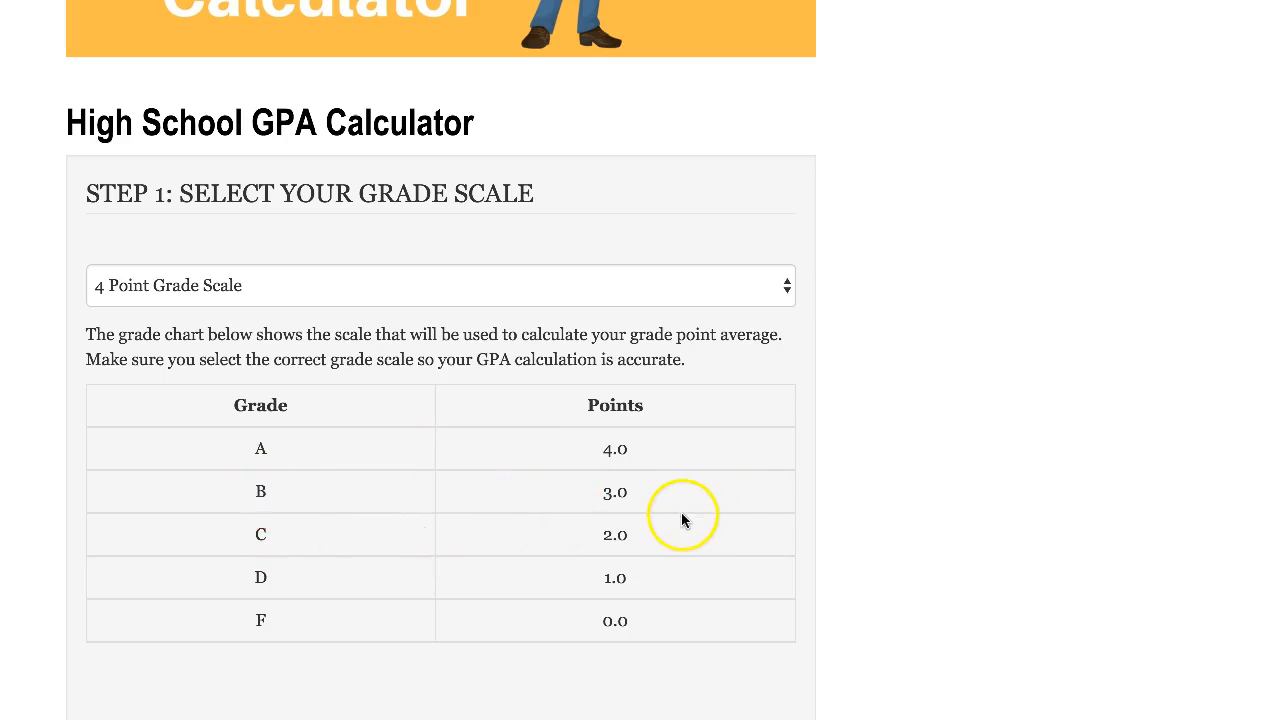
pyautogui.moveTo(784, 298)
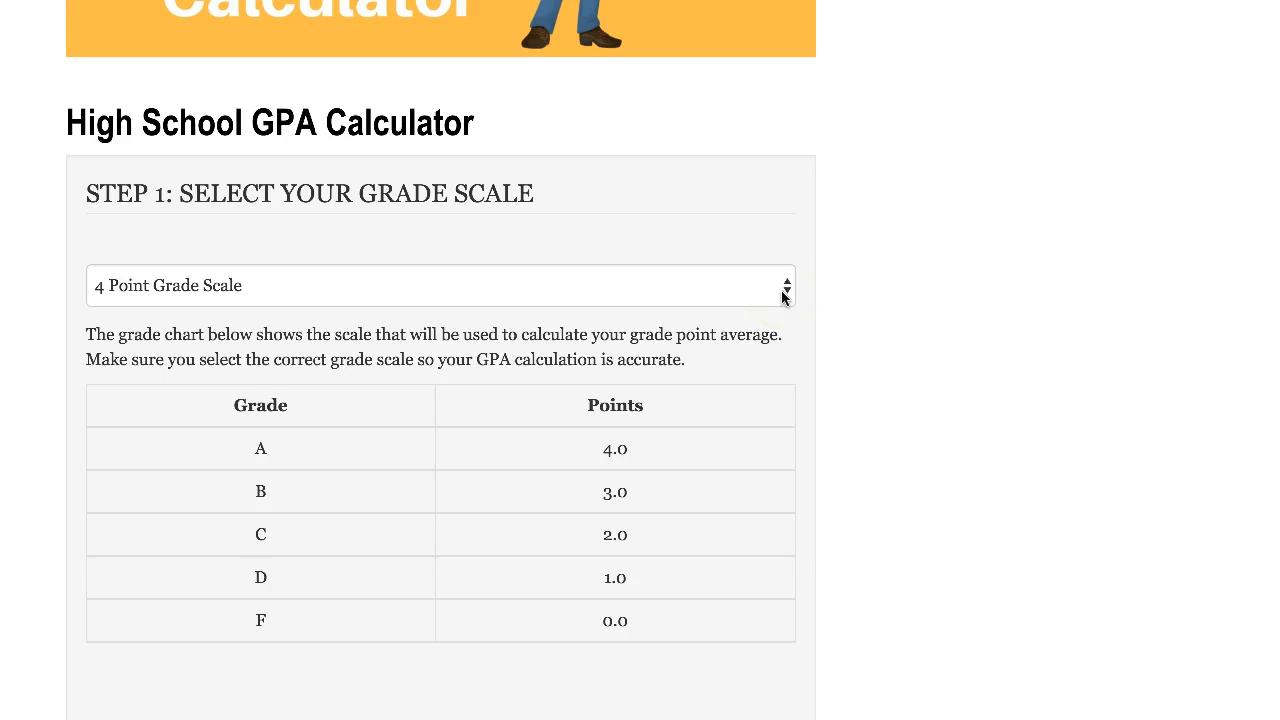
pyautogui.click(440, 284)
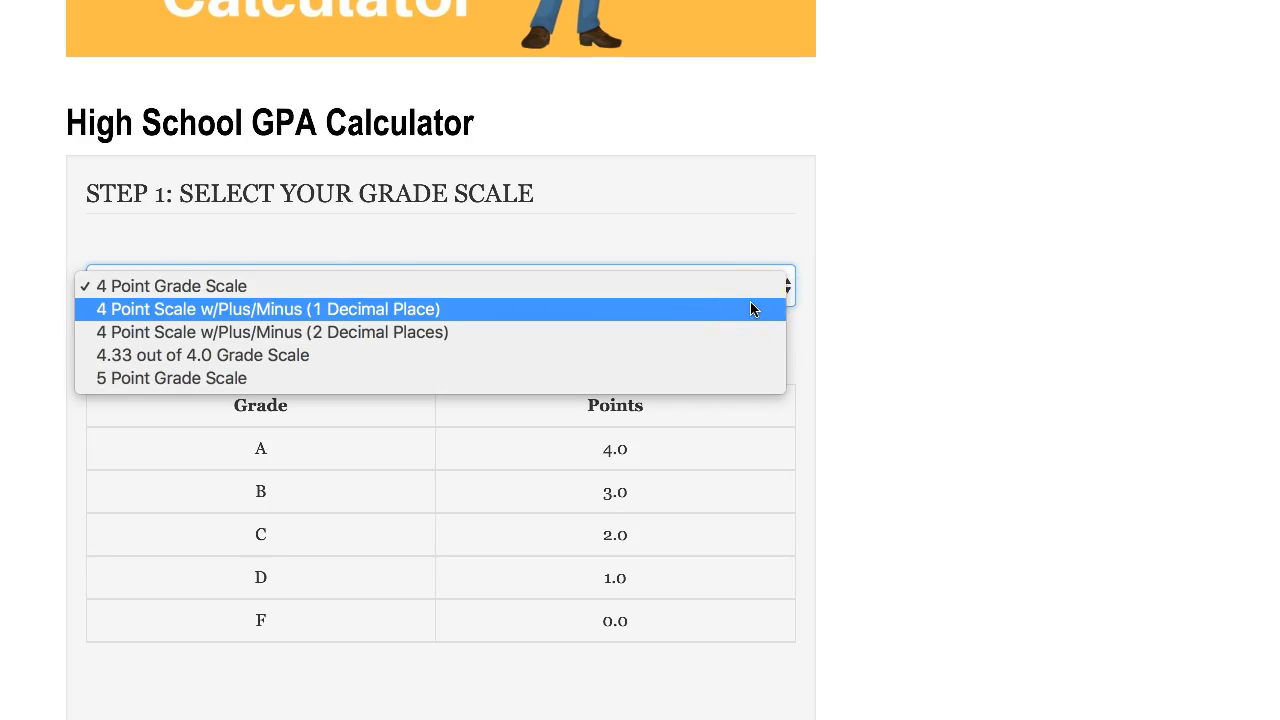
pyautogui.click(268, 308)
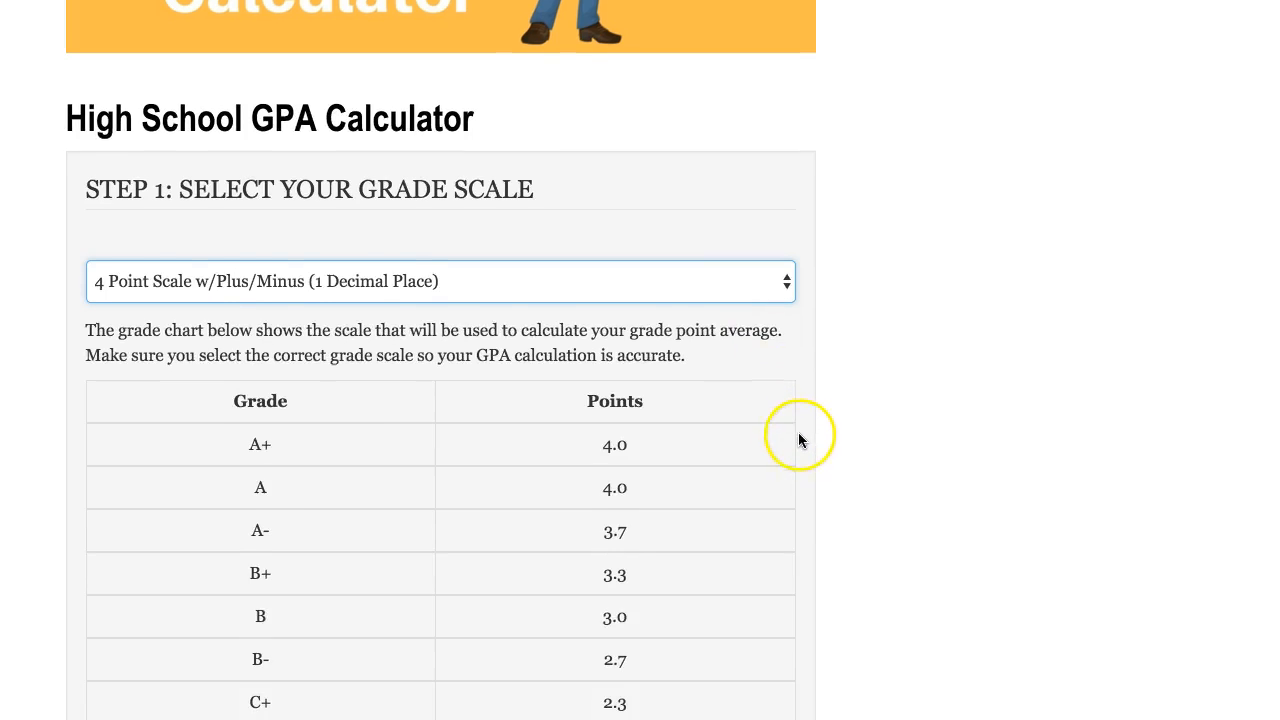
pyautogui.scroll(-3)
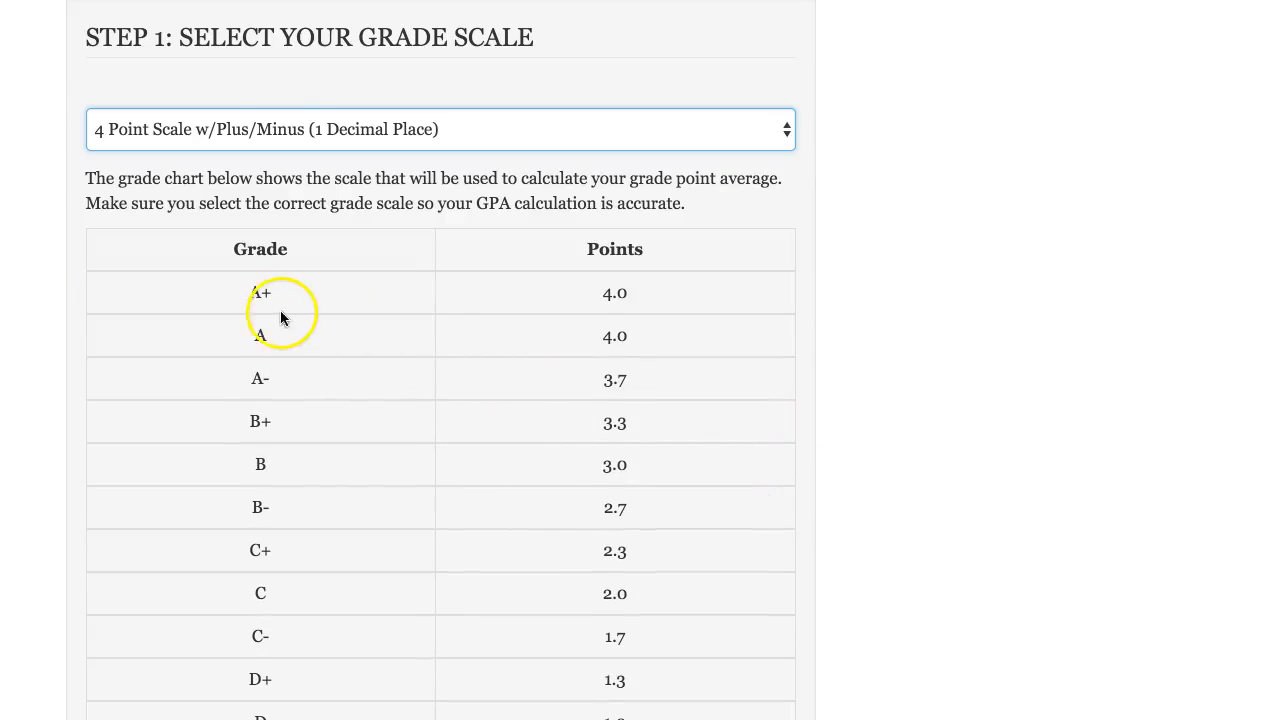
pyautogui.moveTo(316, 378)
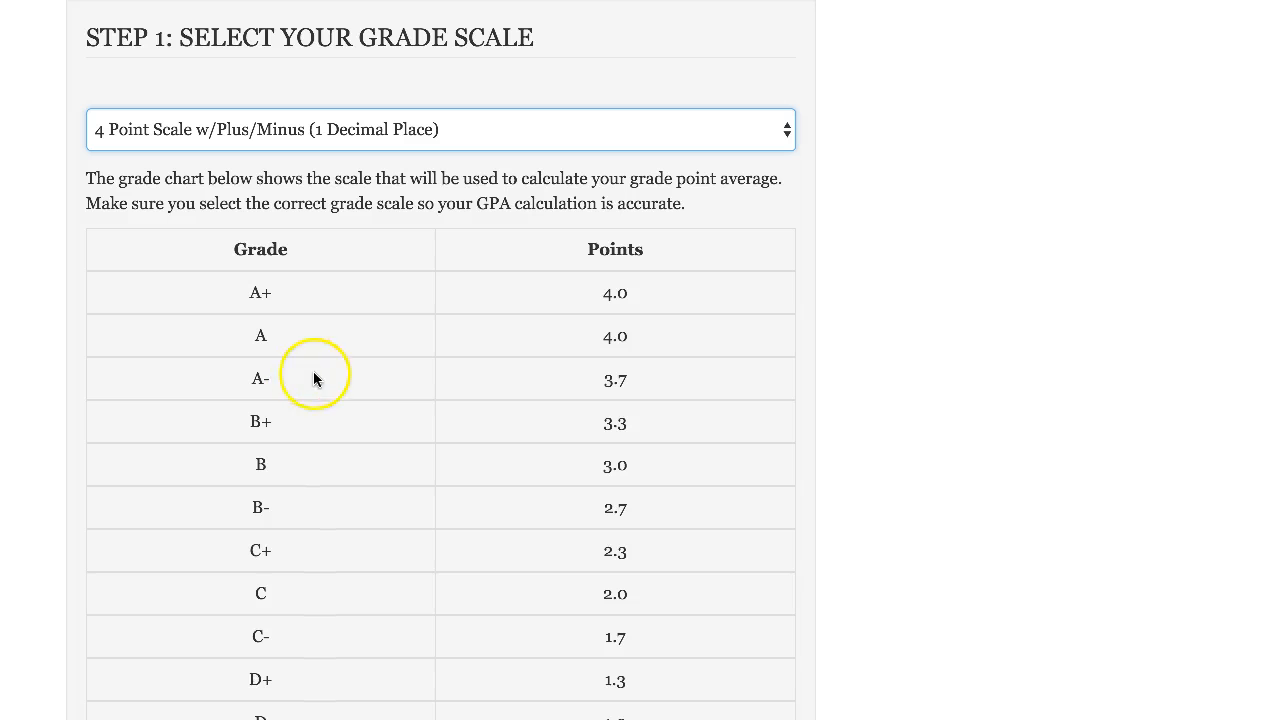
pyautogui.moveTo(452, 552)
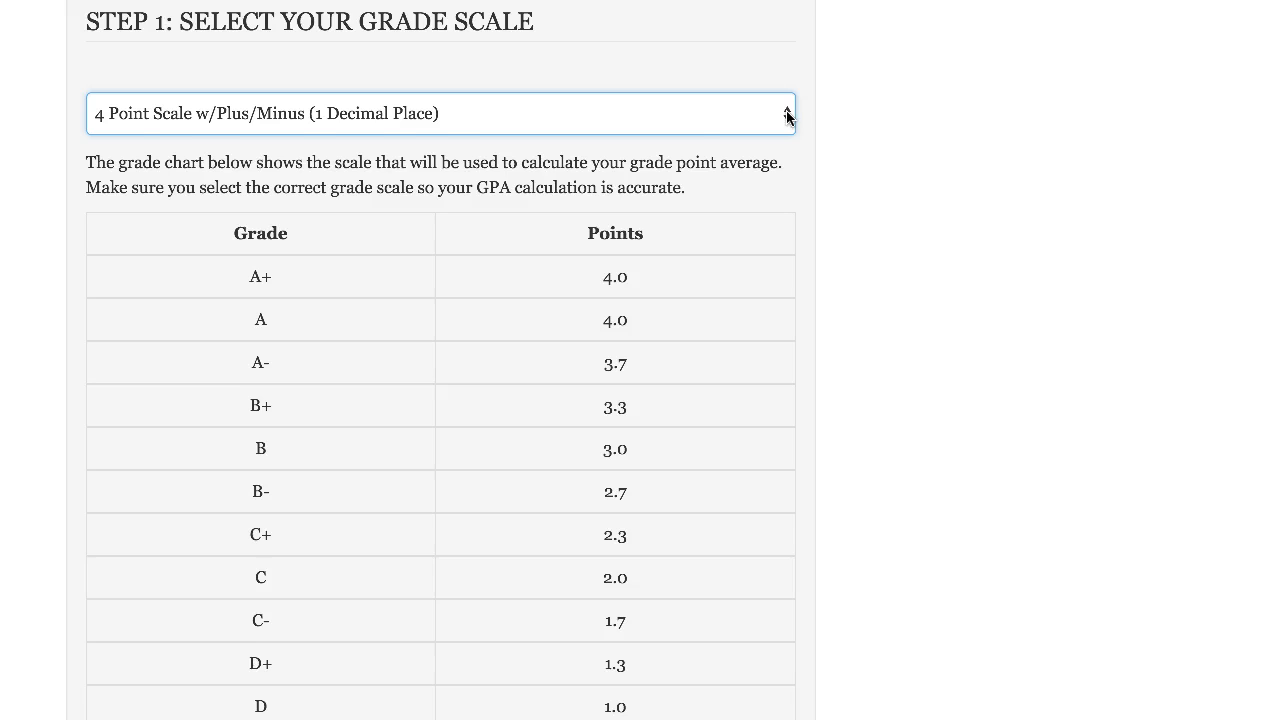
pyautogui.click(440, 112)
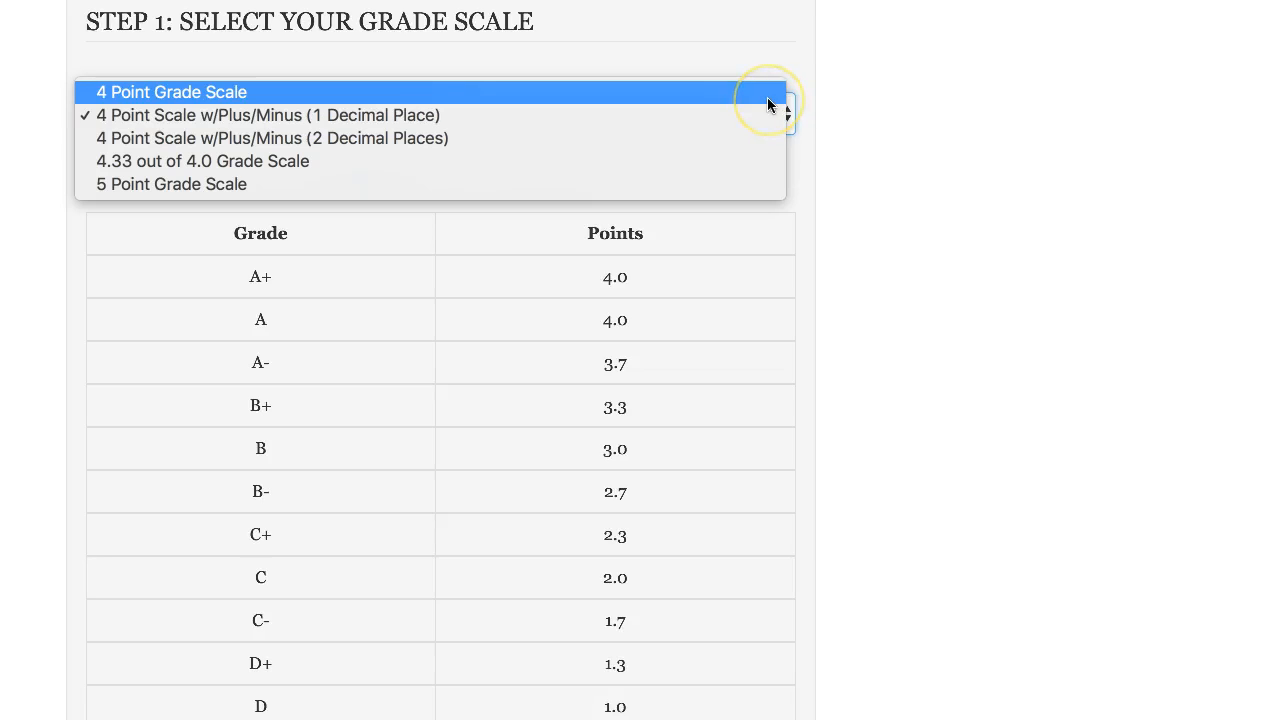
pyautogui.click(170, 92)
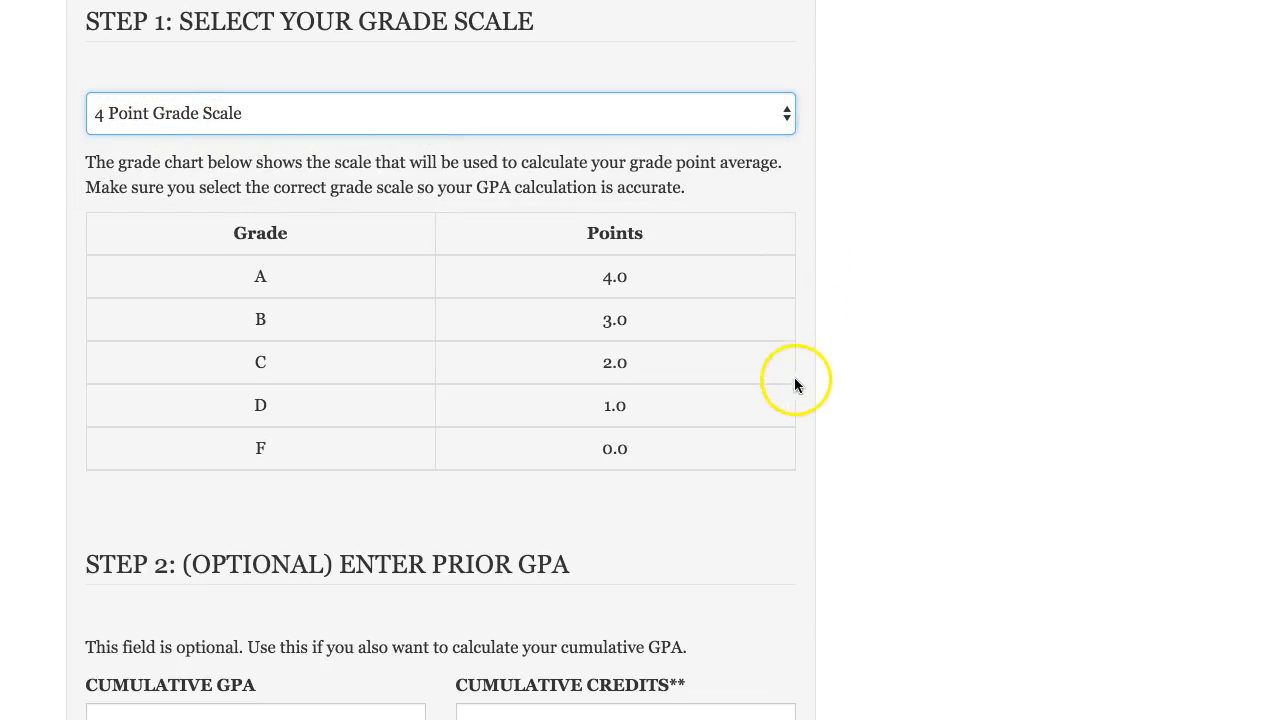
# Enter prior Cumulative GPA 3.5 and Cumulative Credits 5 in Step 2
pyautogui.scroll(-3)
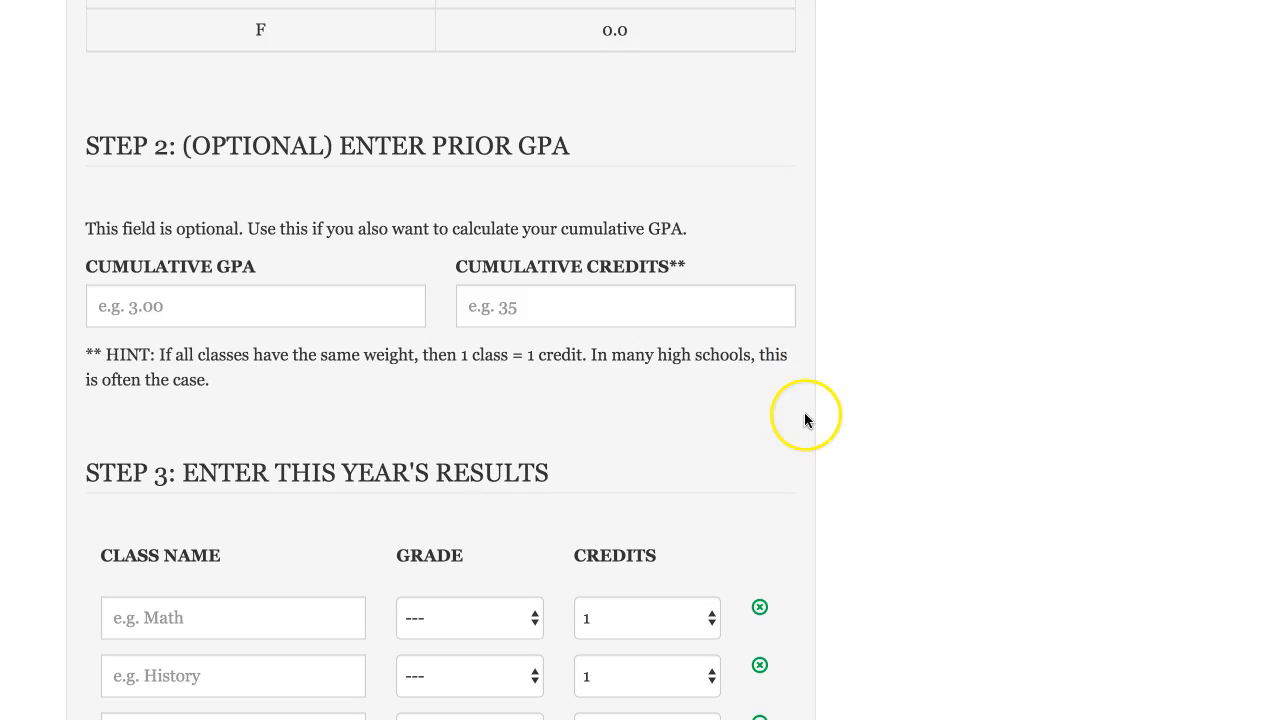
pyautogui.moveTo(806, 420)
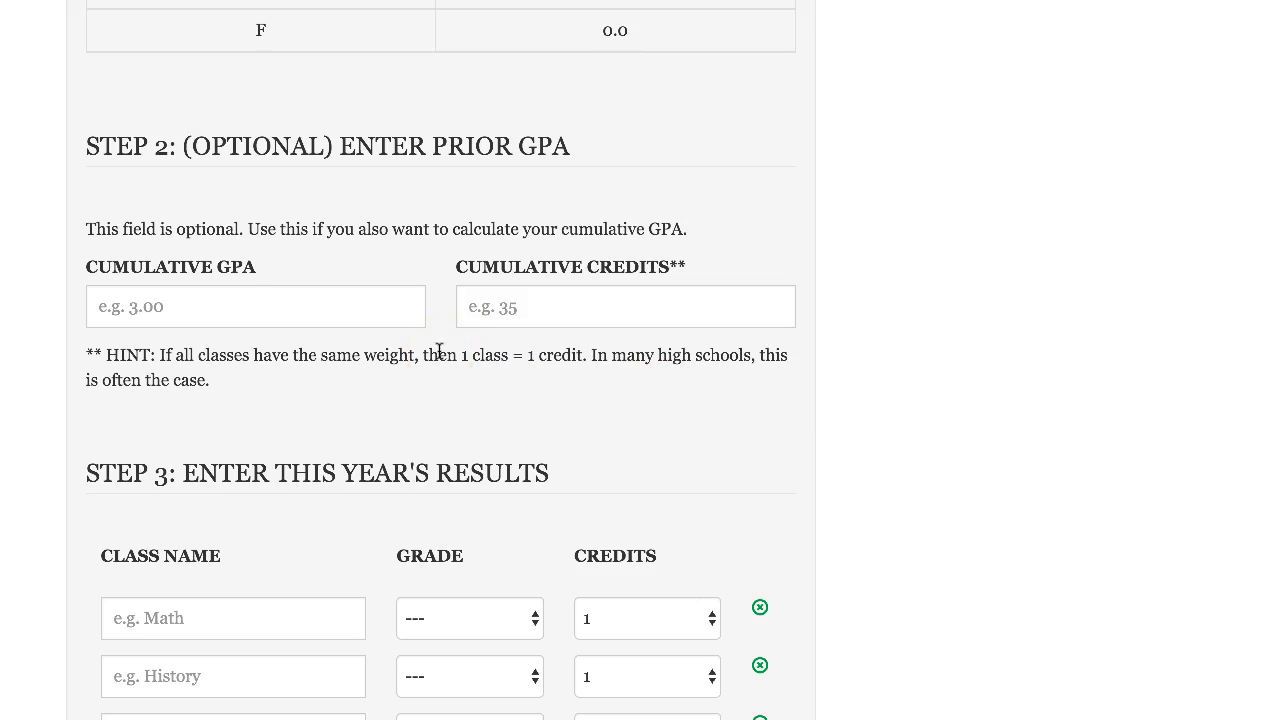
pyautogui.click(256, 306)
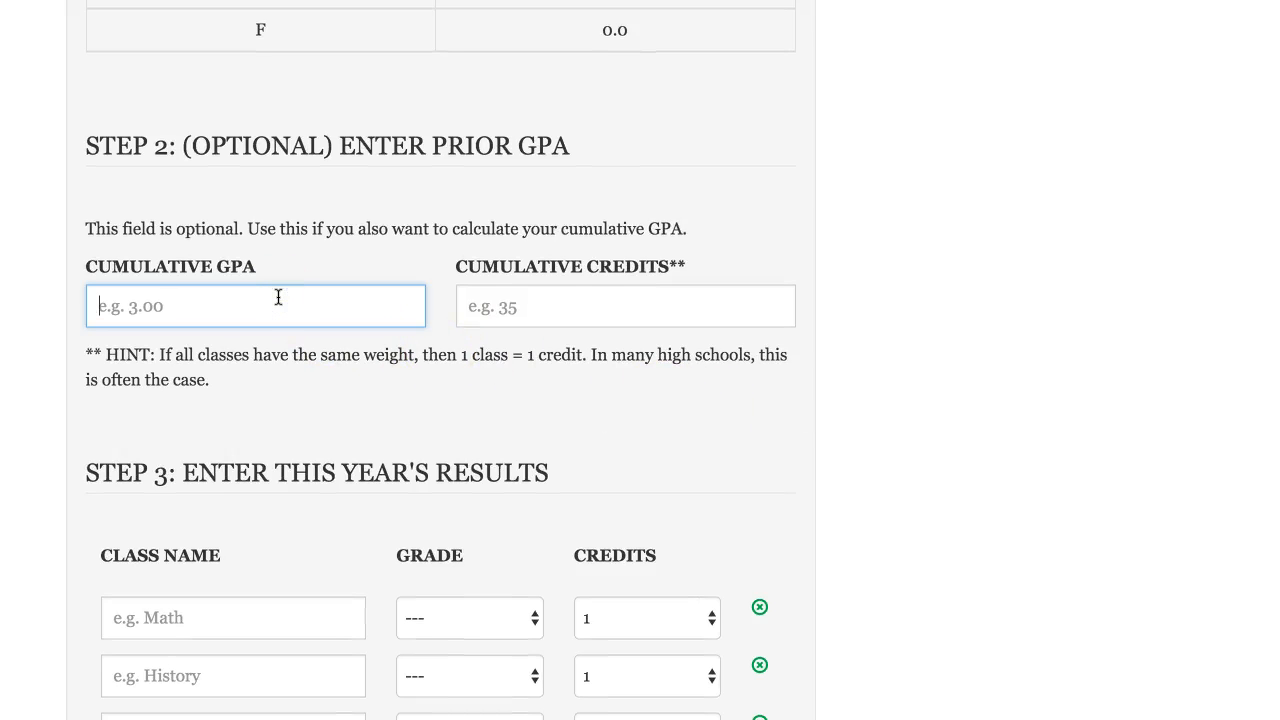
pyautogui.write('3.5')
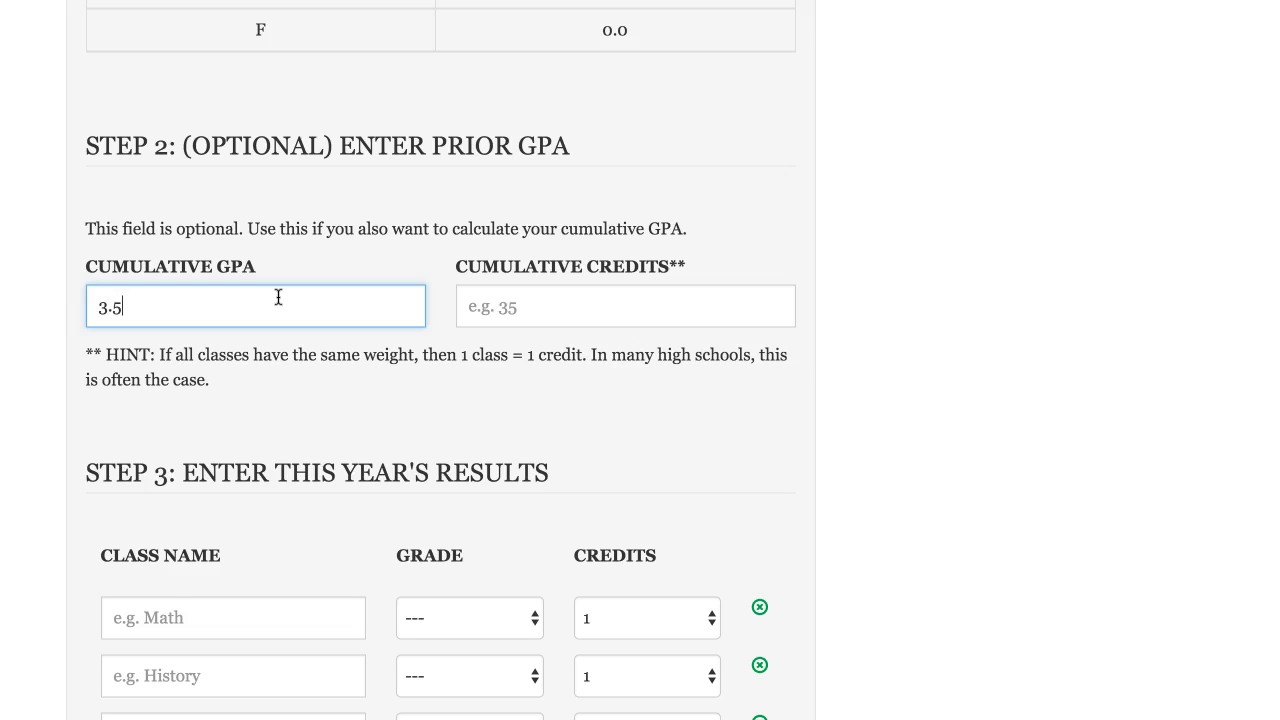
pyautogui.click(624, 306)
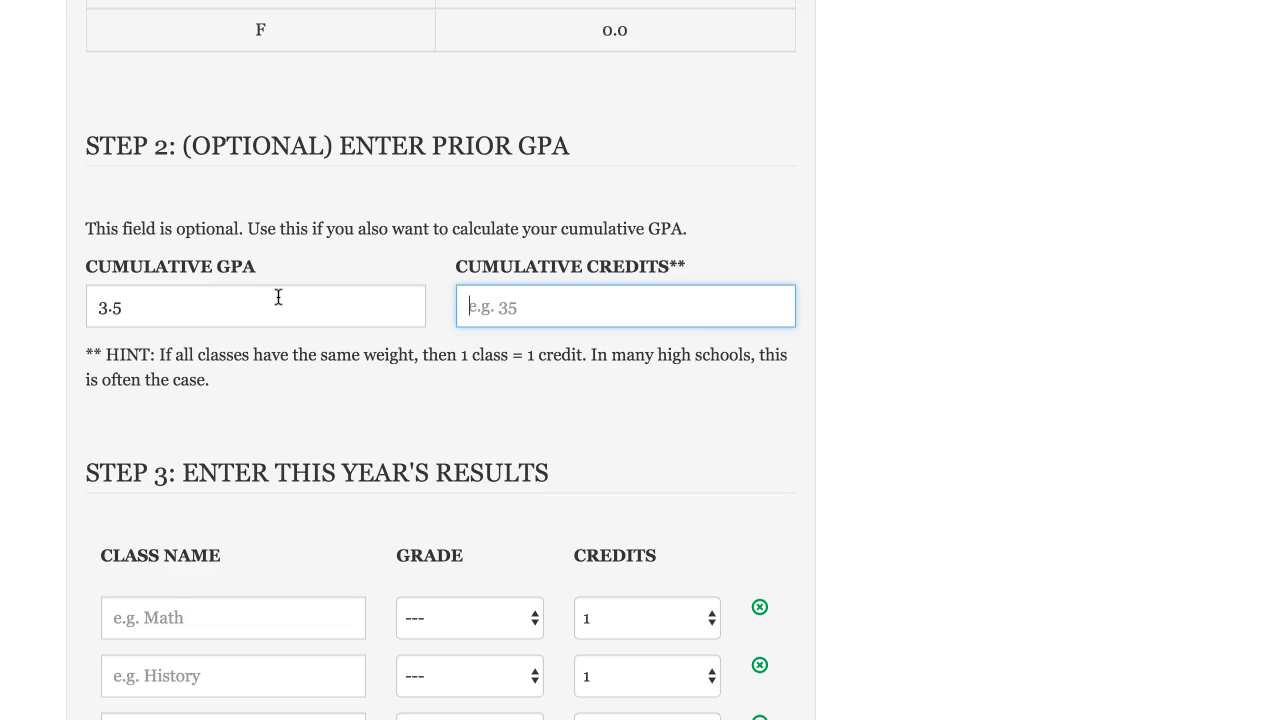
pyautogui.write('5')
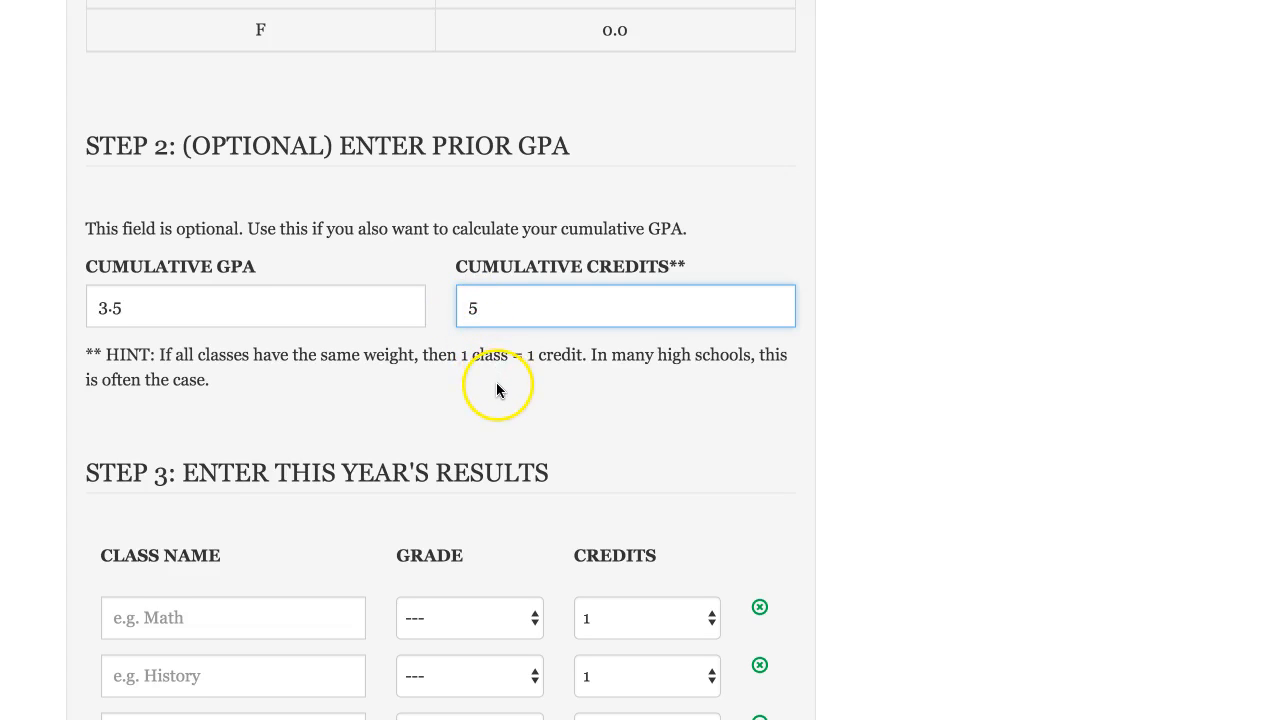
# Assign the five classes grades A, B, C, B, C from the Grade dropdowns
pyautogui.scroll(-3)
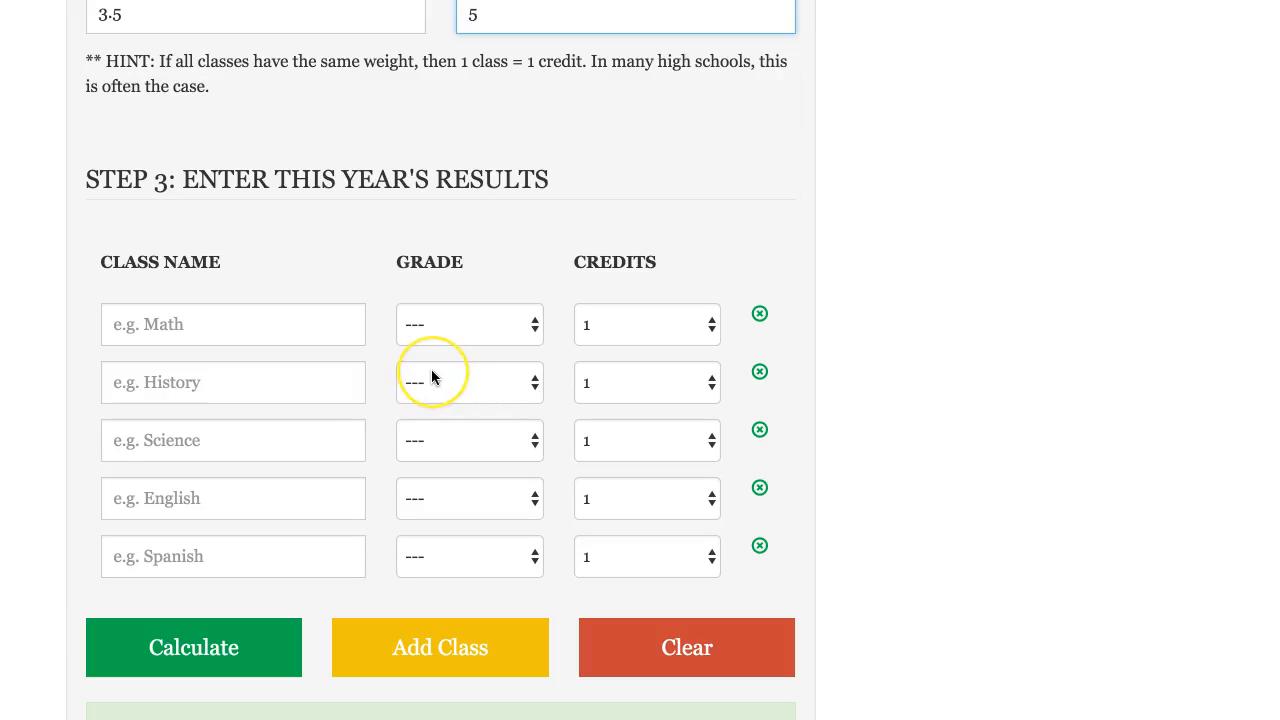
pyautogui.click(232, 324)
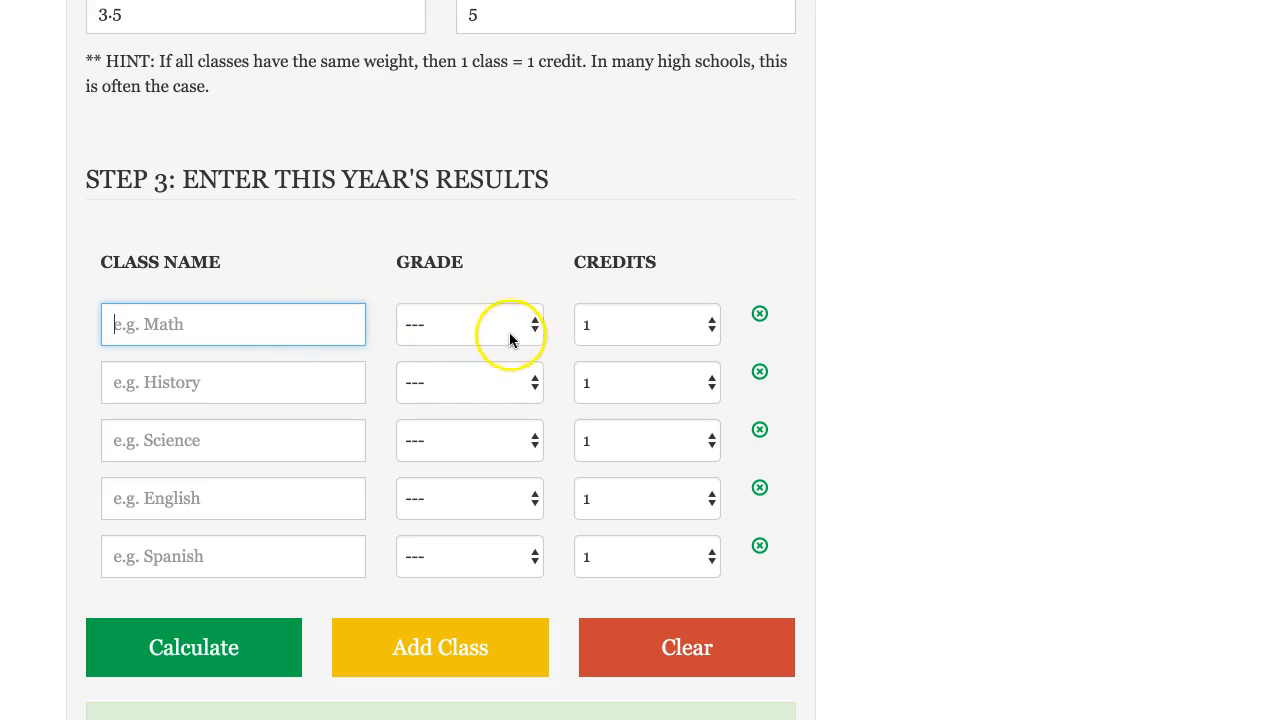
pyautogui.click(468, 324)
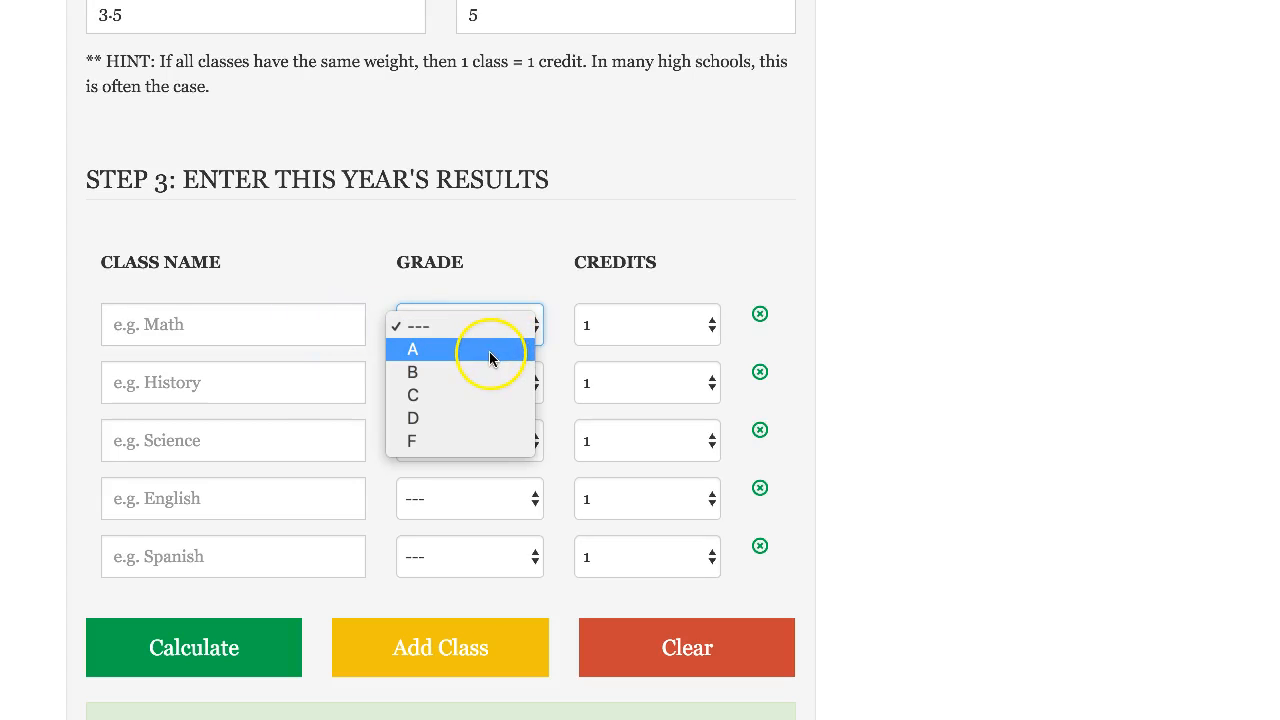
pyautogui.click(412, 348)
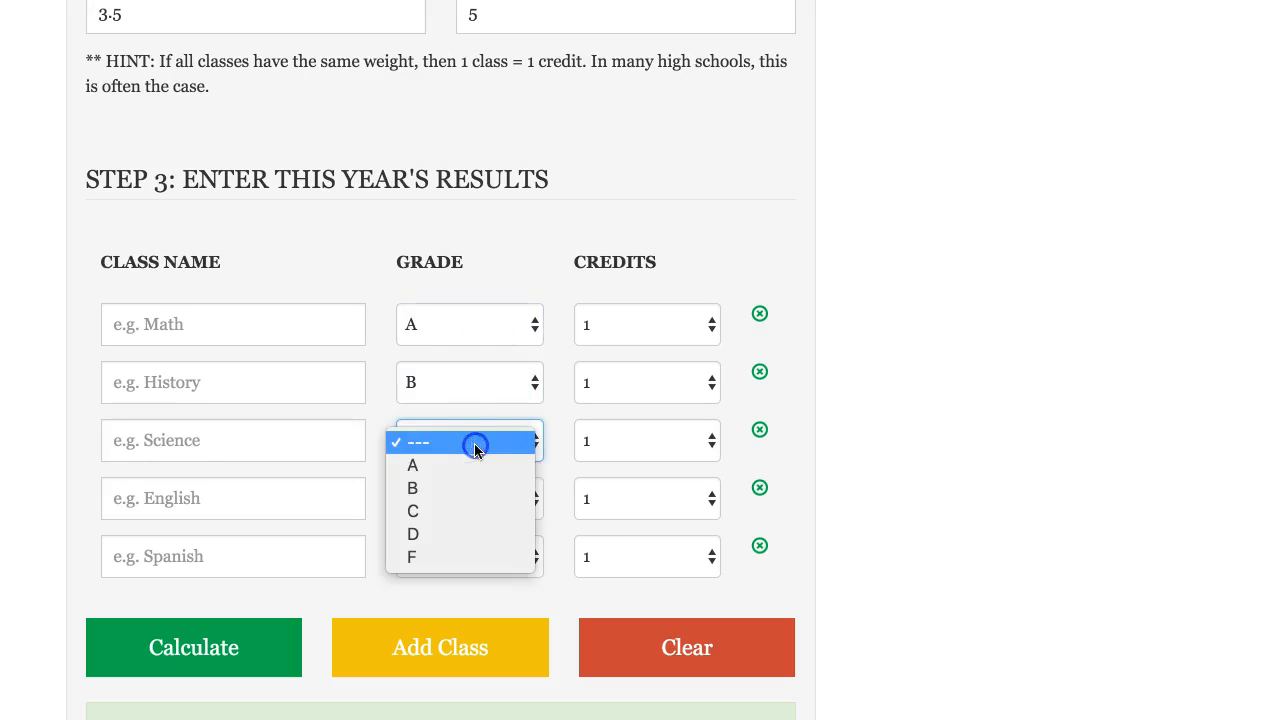
pyautogui.click(412, 510)
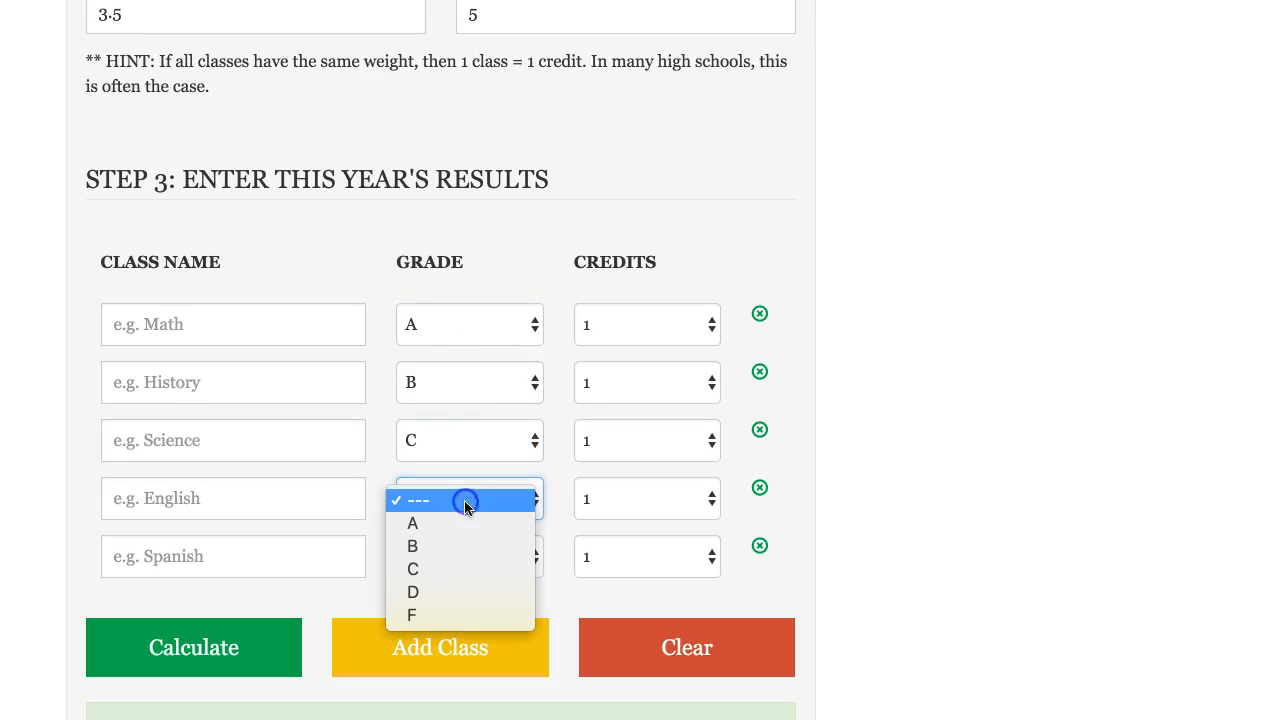
pyautogui.click(412, 546)
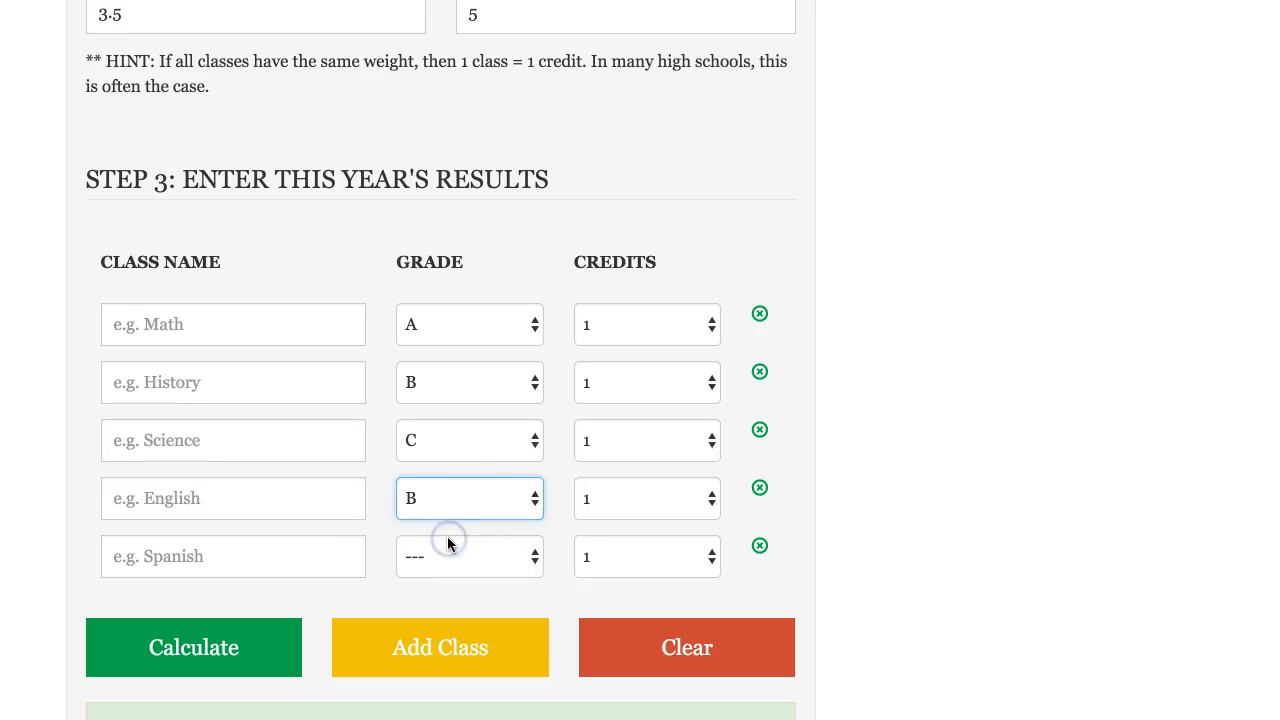
pyautogui.click(468, 556)
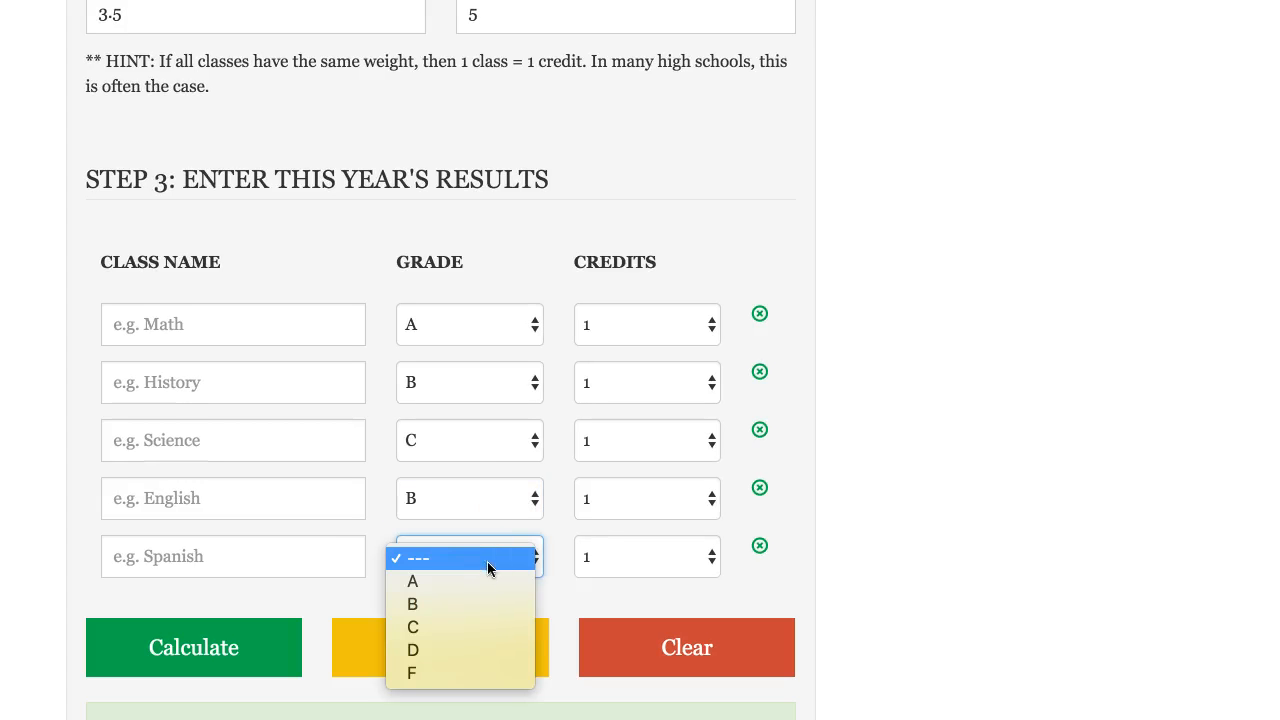
pyautogui.click(412, 628)
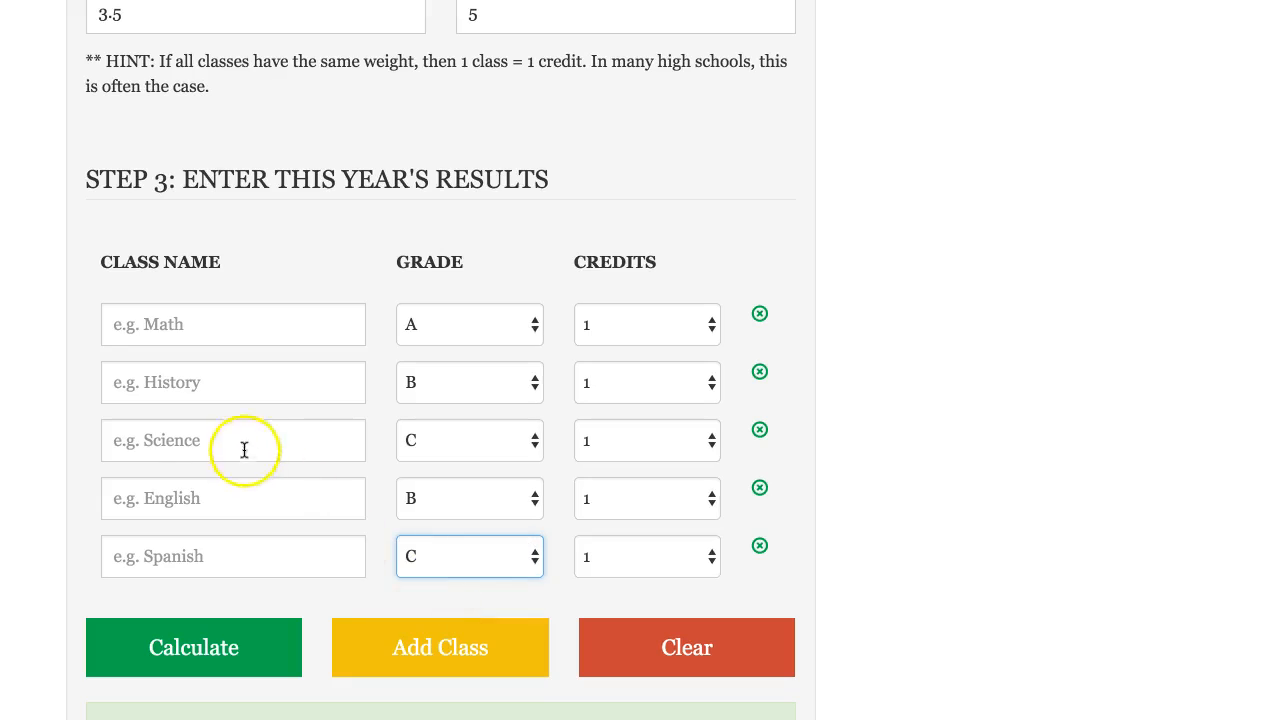
# Name the third and fourth classes Science and English
pyautogui.click(232, 440)
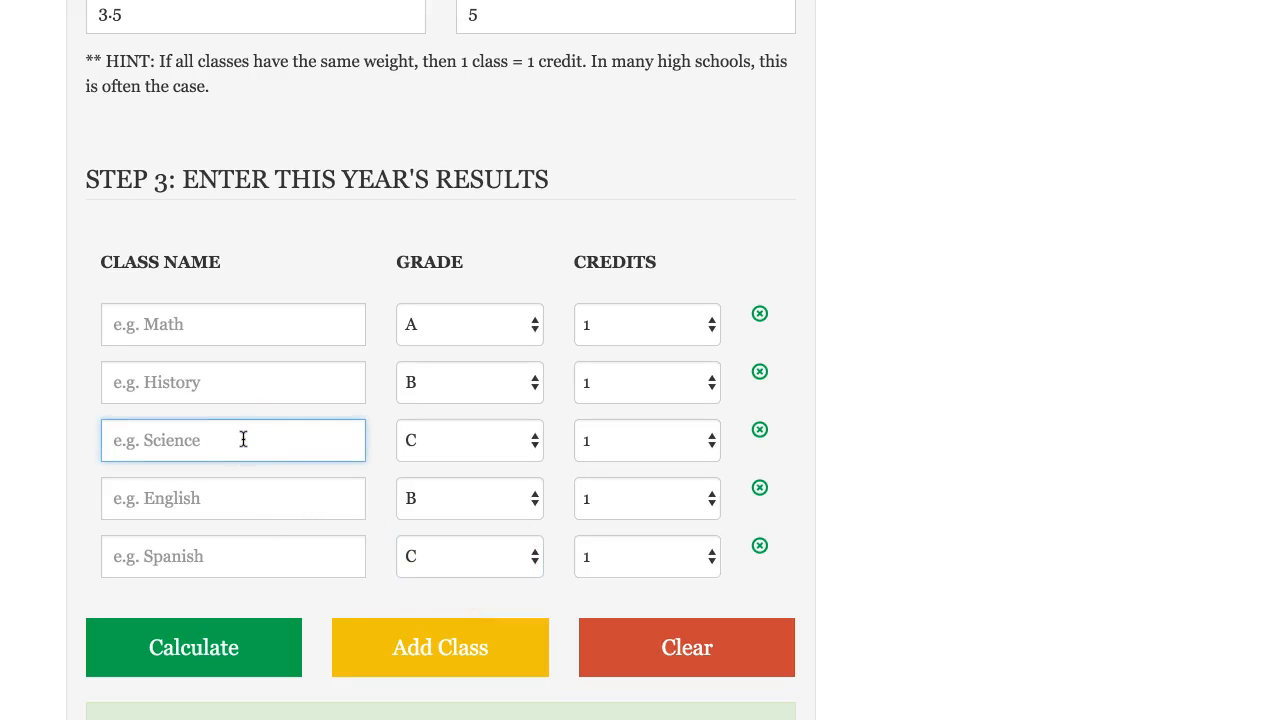
pyautogui.write('Science')
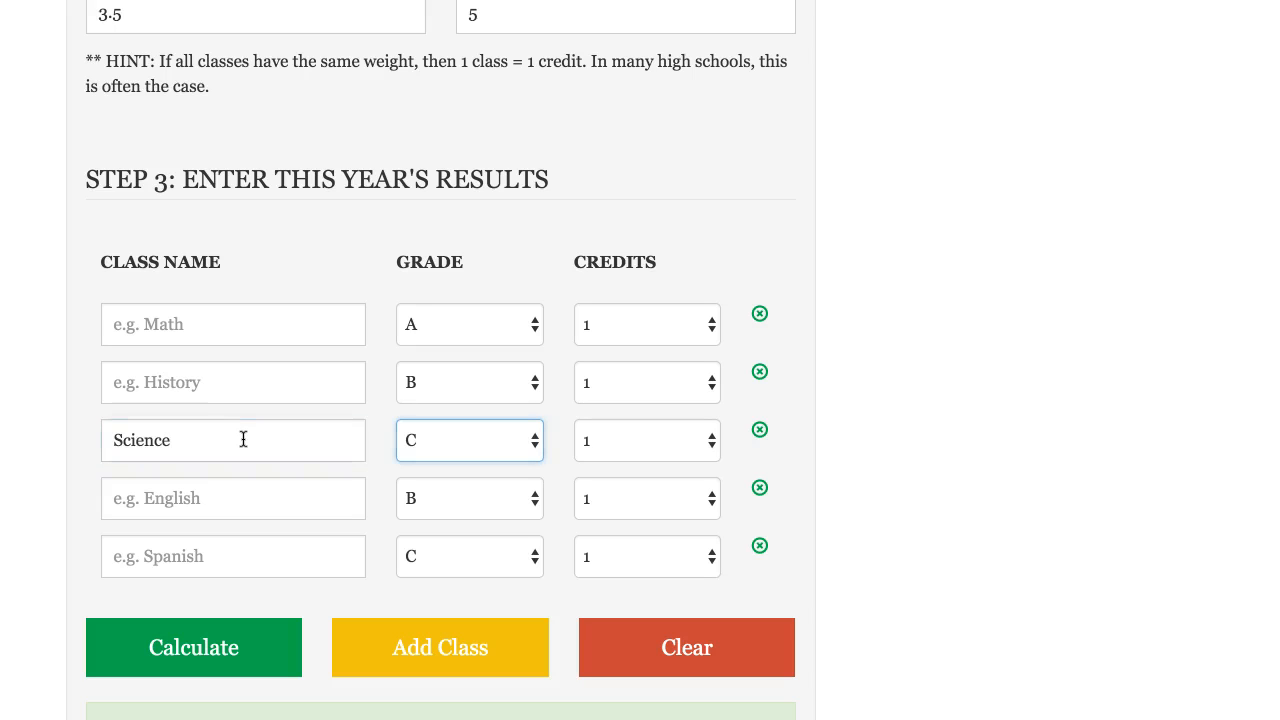
pyautogui.write('Engi')
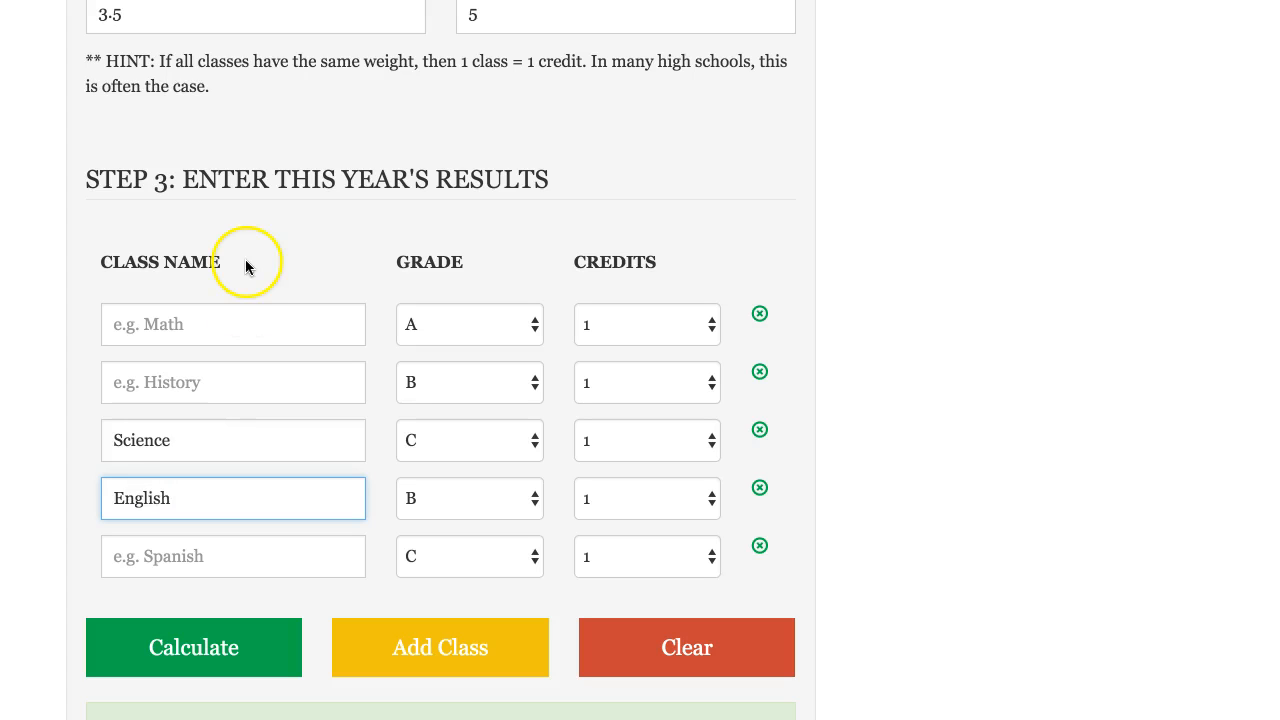
pyautogui.moveTo(668, 264)
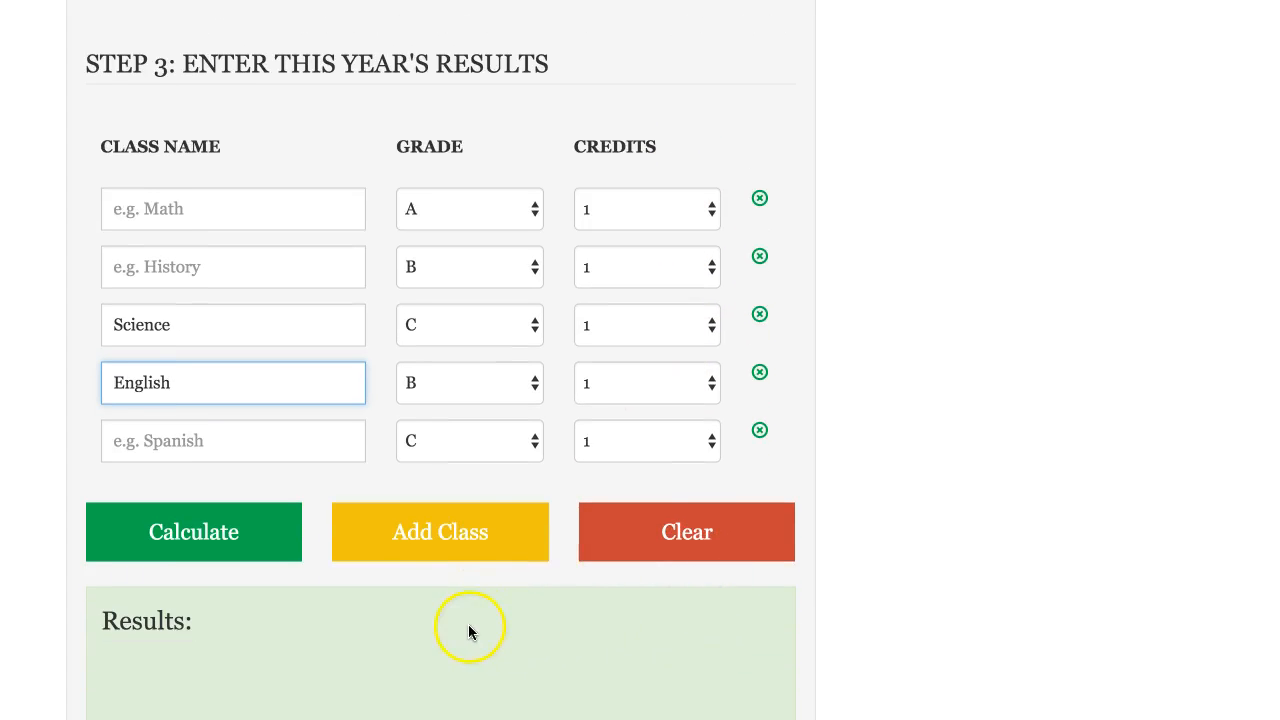
# Calculate the results showing Semester GPA 2.80 and Cumulative GPA 3.15
pyautogui.scroll(-3)
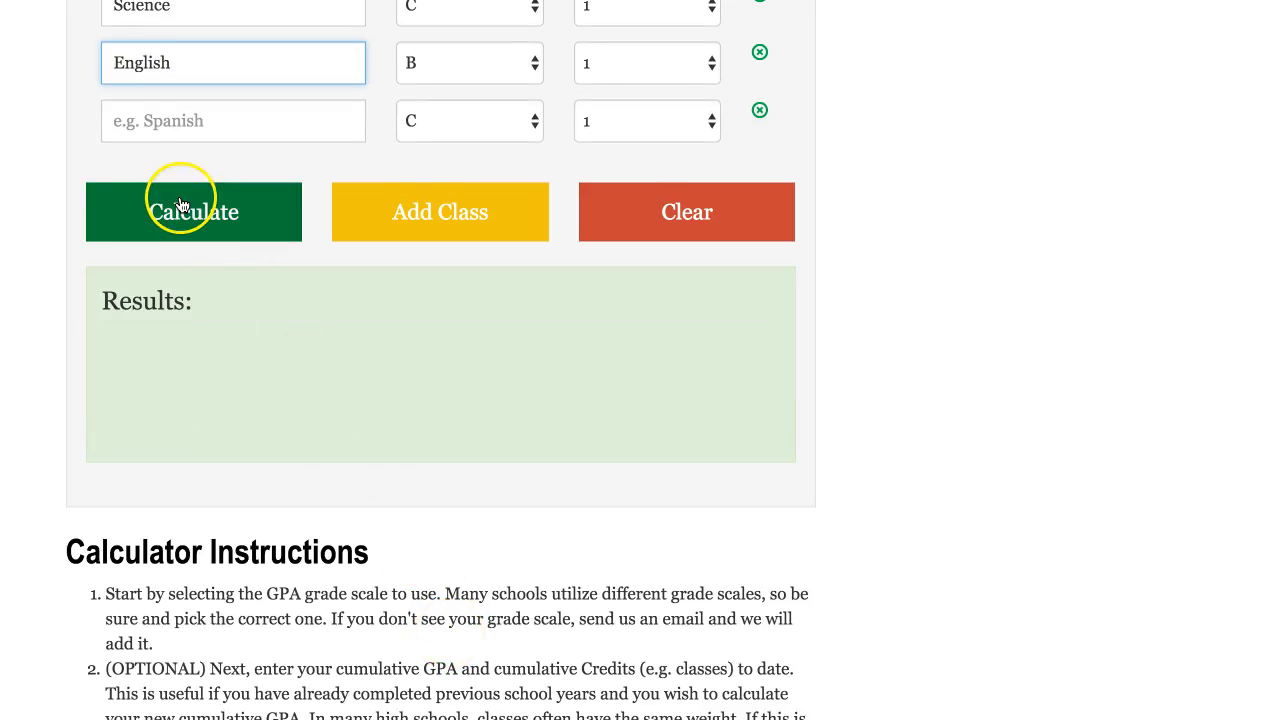
pyautogui.click(192, 212)
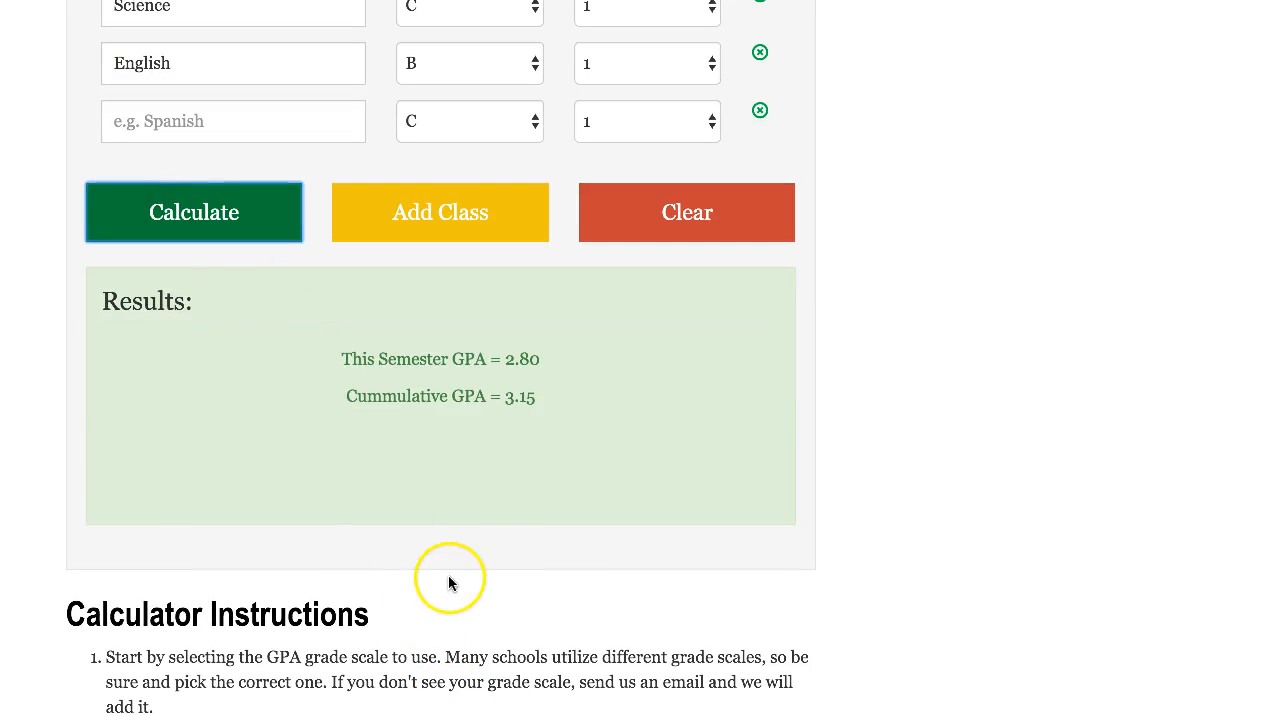
pyautogui.moveTo(538, 408)
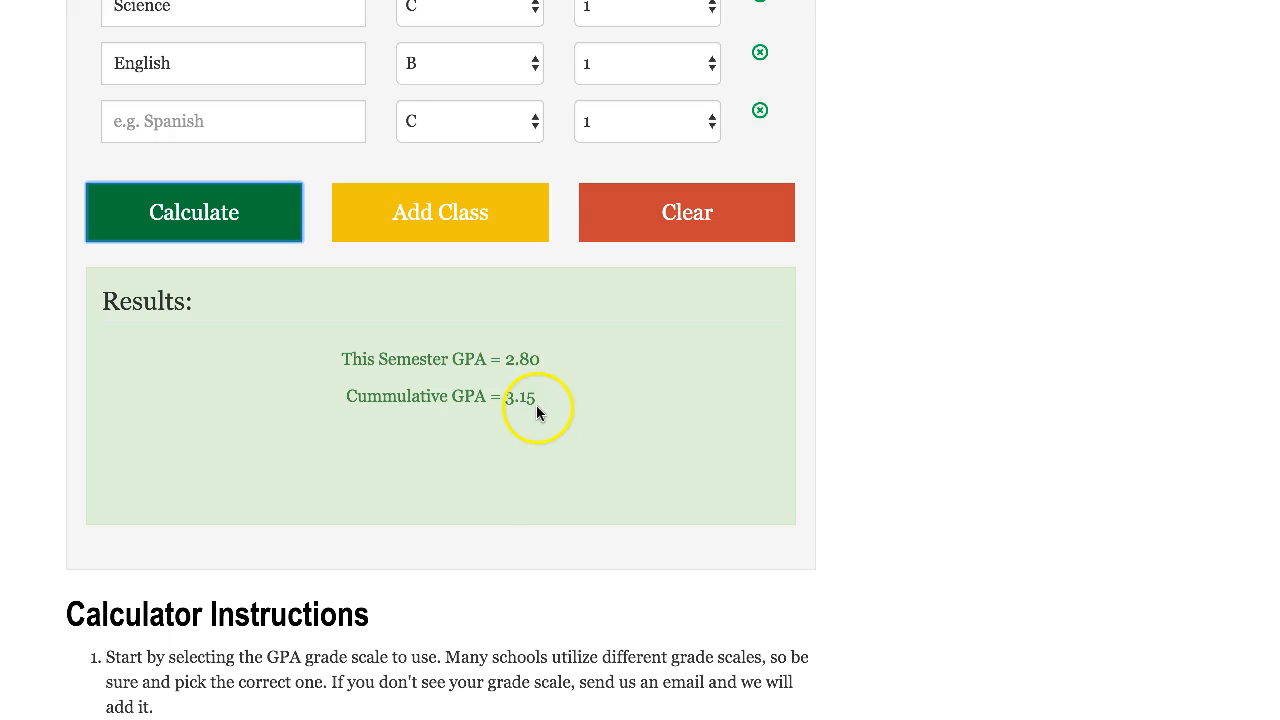
pyautogui.moveTo(598, 480)
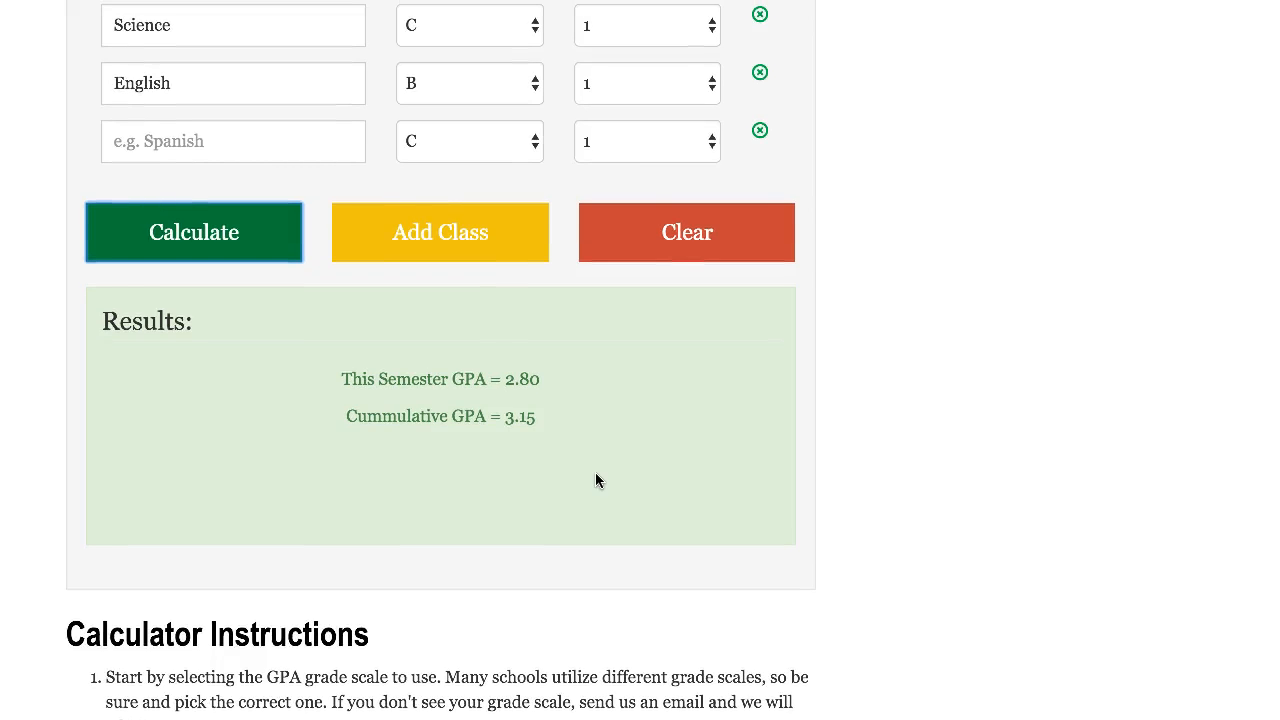
pyautogui.click(440, 232)
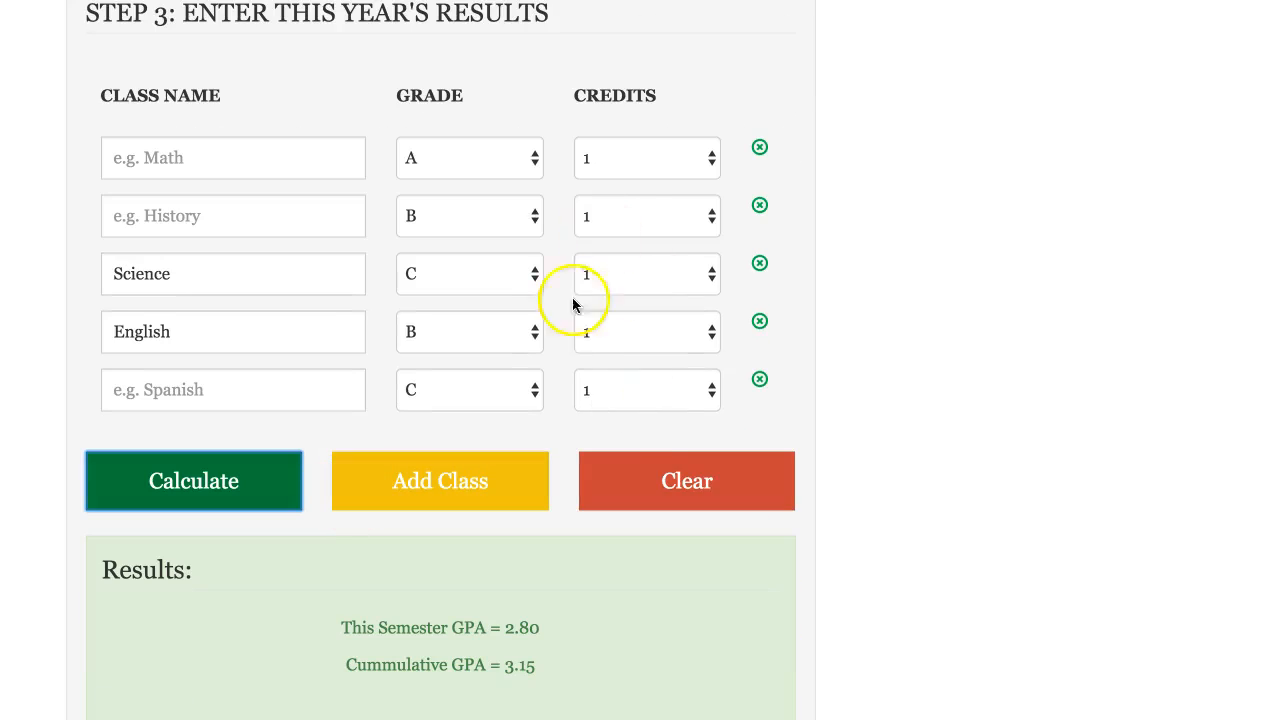
pyautogui.moveTo(650, 628)
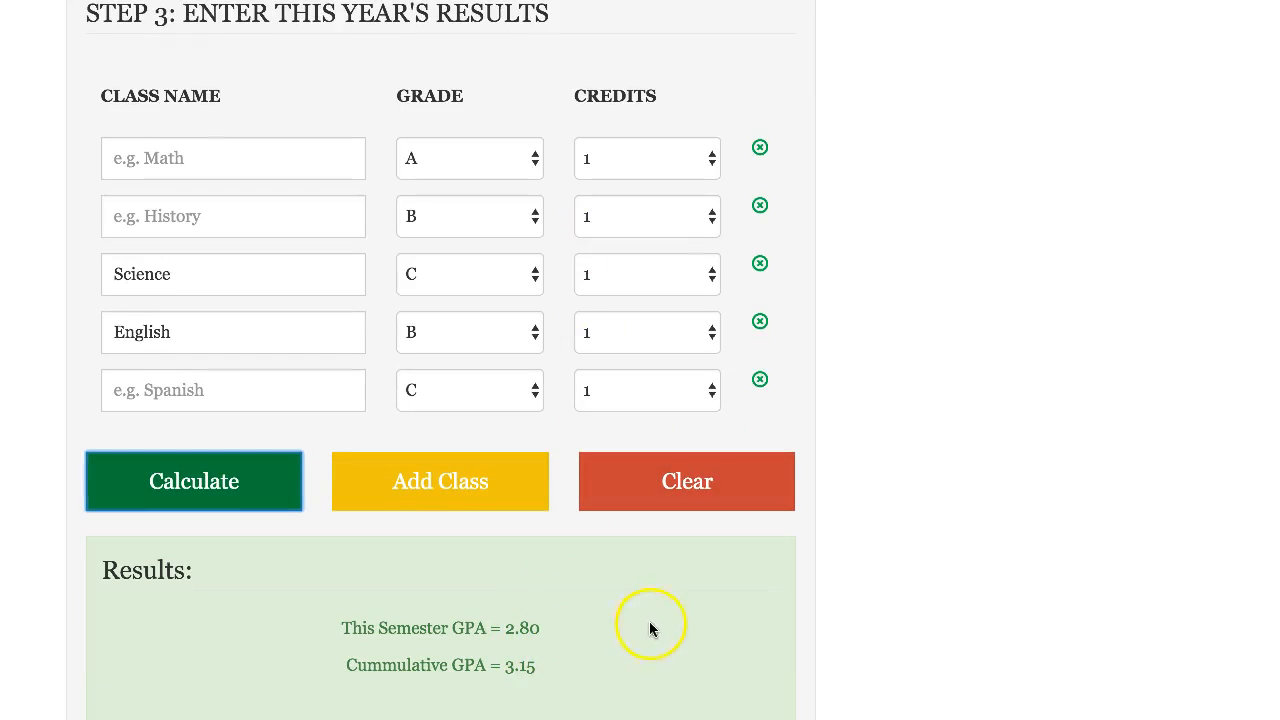
pyautogui.scroll(-3)
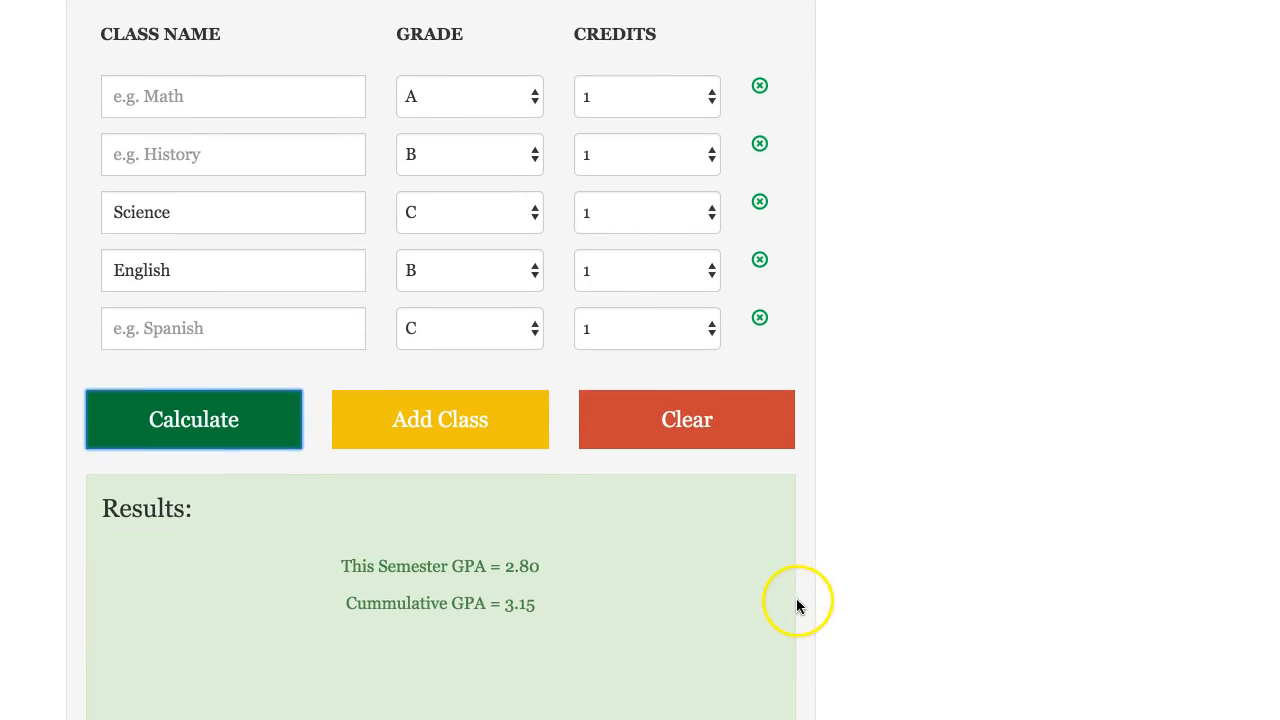
pyautogui.scroll(-3)
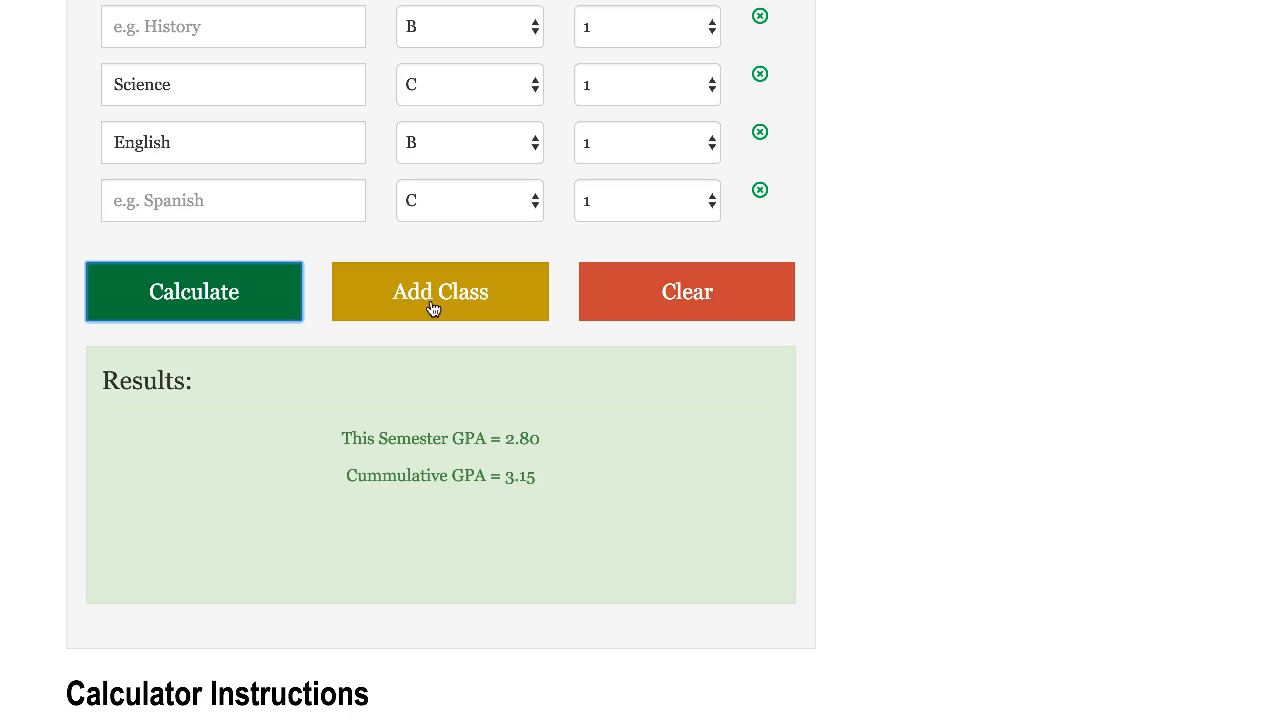
# Add two class rows, remove the fifth C-graded row, then clear the form
pyautogui.click(440, 292)
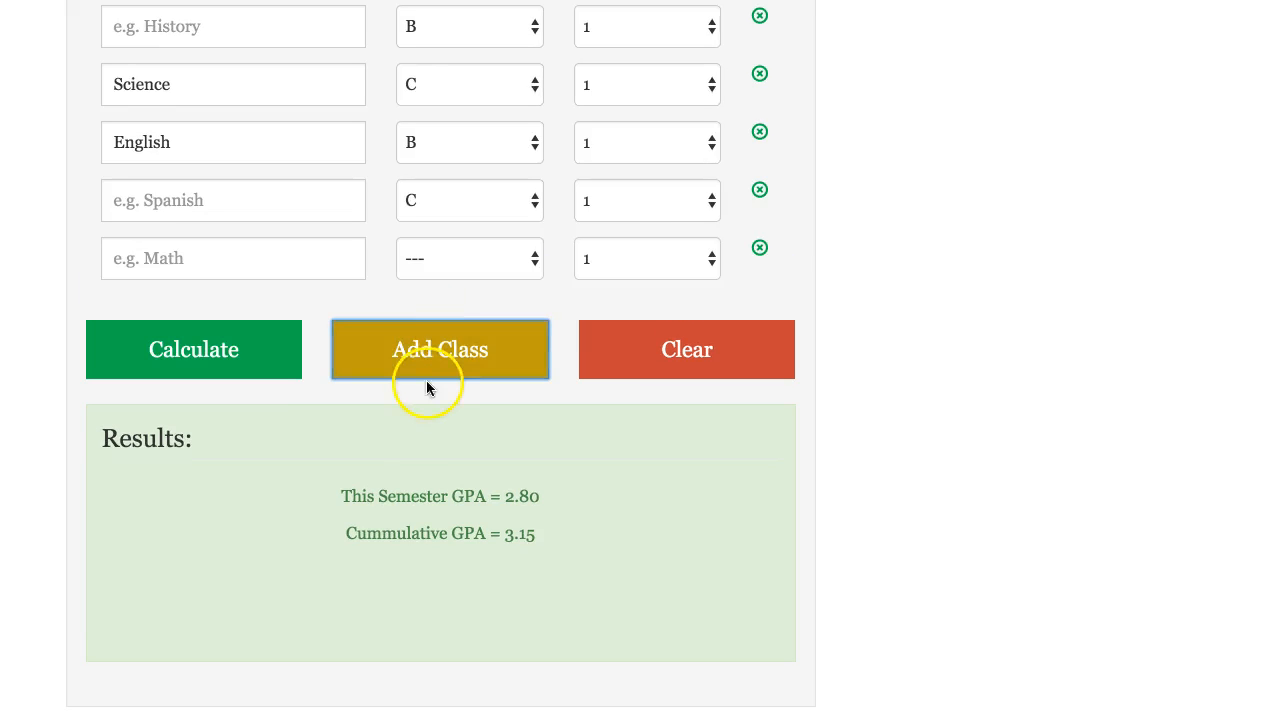
pyautogui.click(440, 348)
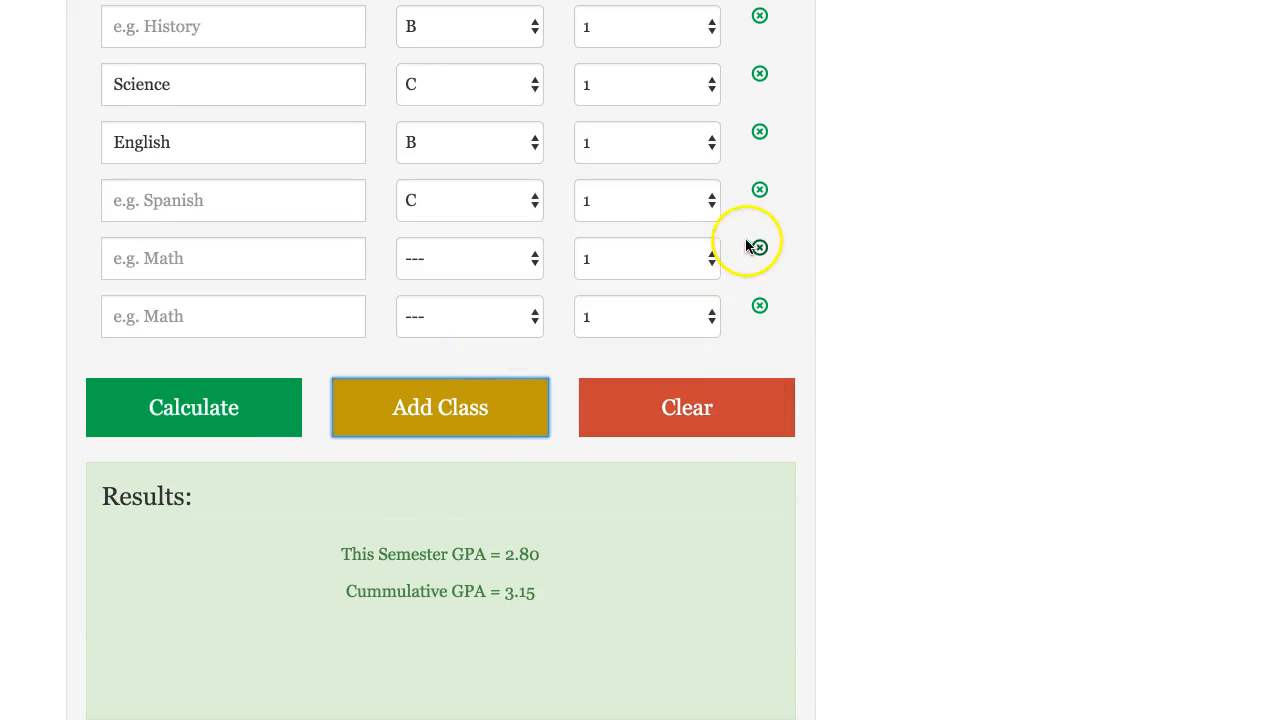
pyautogui.click(760, 246)
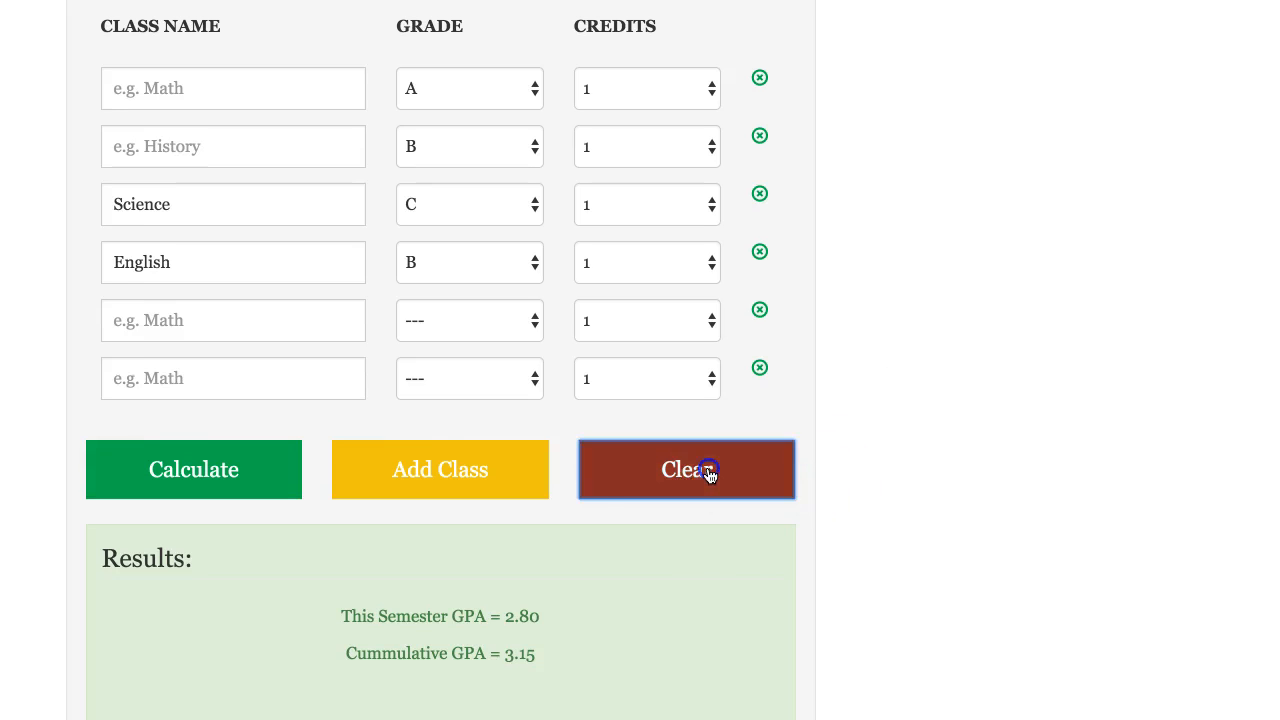
pyautogui.click(688, 468)
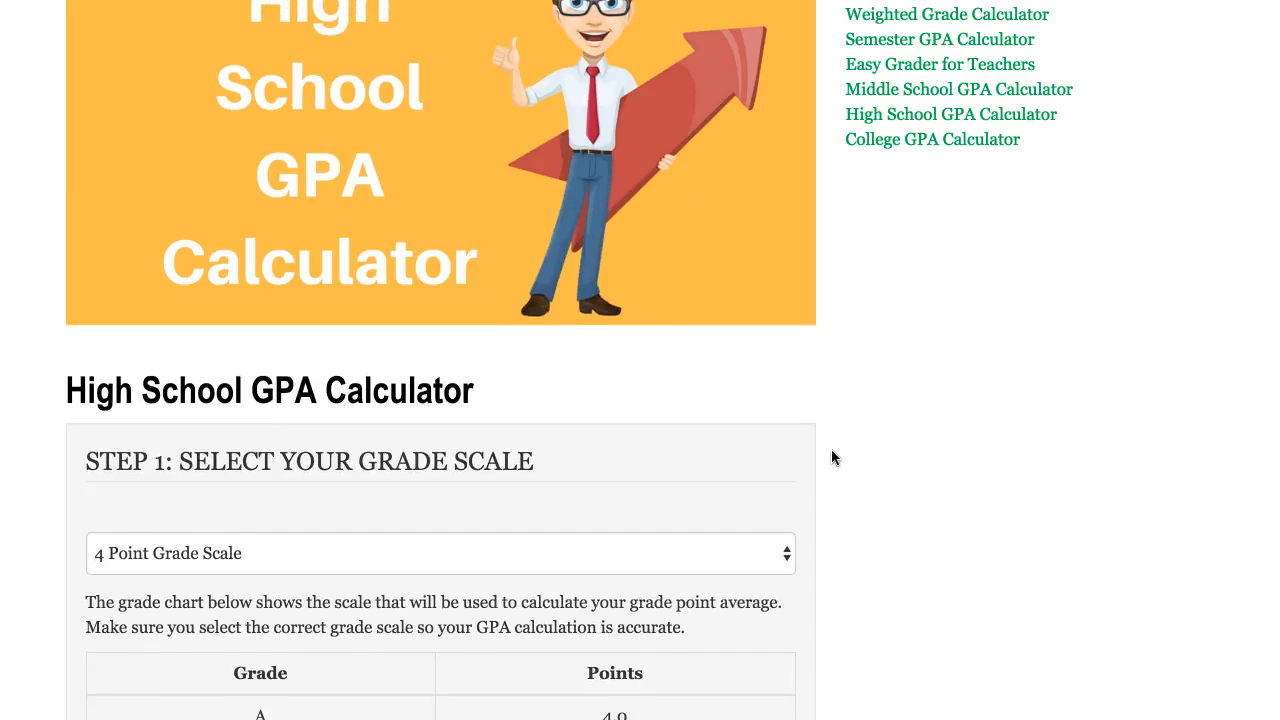
pyautogui.scroll(3)
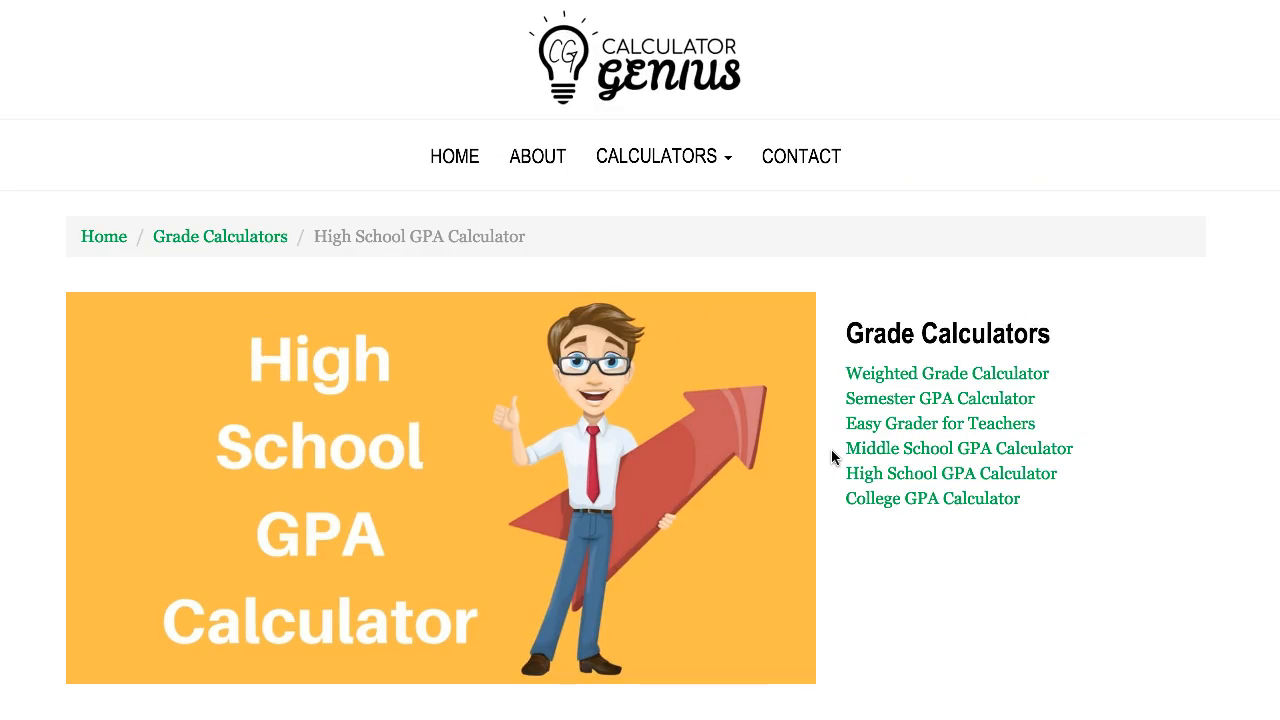